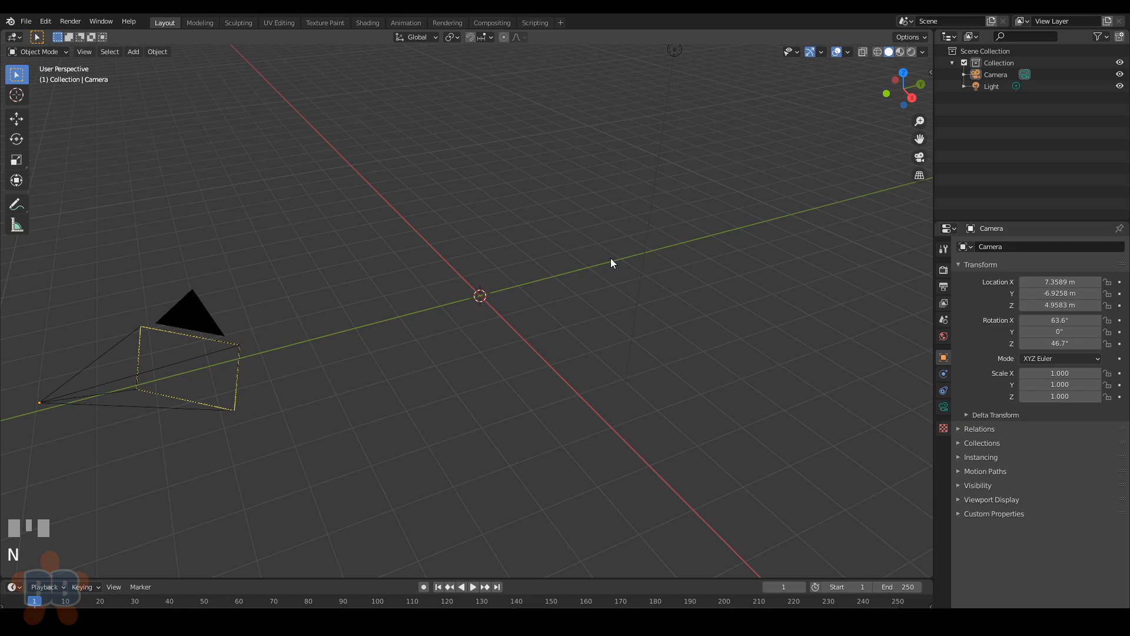
Step: Reset the camera to the origin with cleared rotation, entering a 90 value for its orientation
left_click(189, 316)
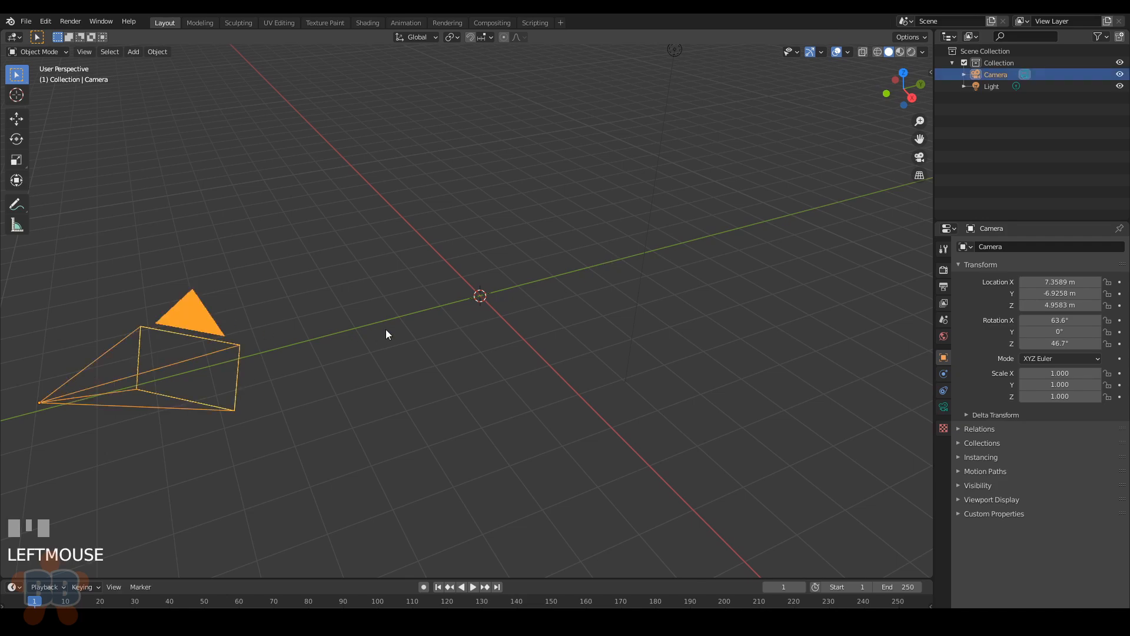
key("alt+r")
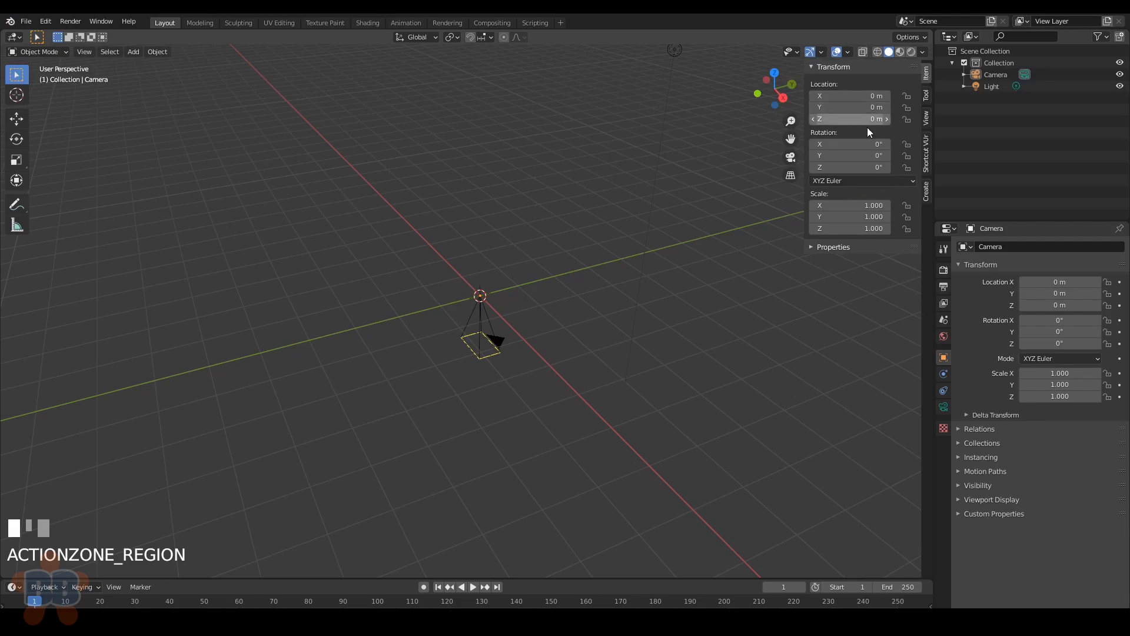
type("90")
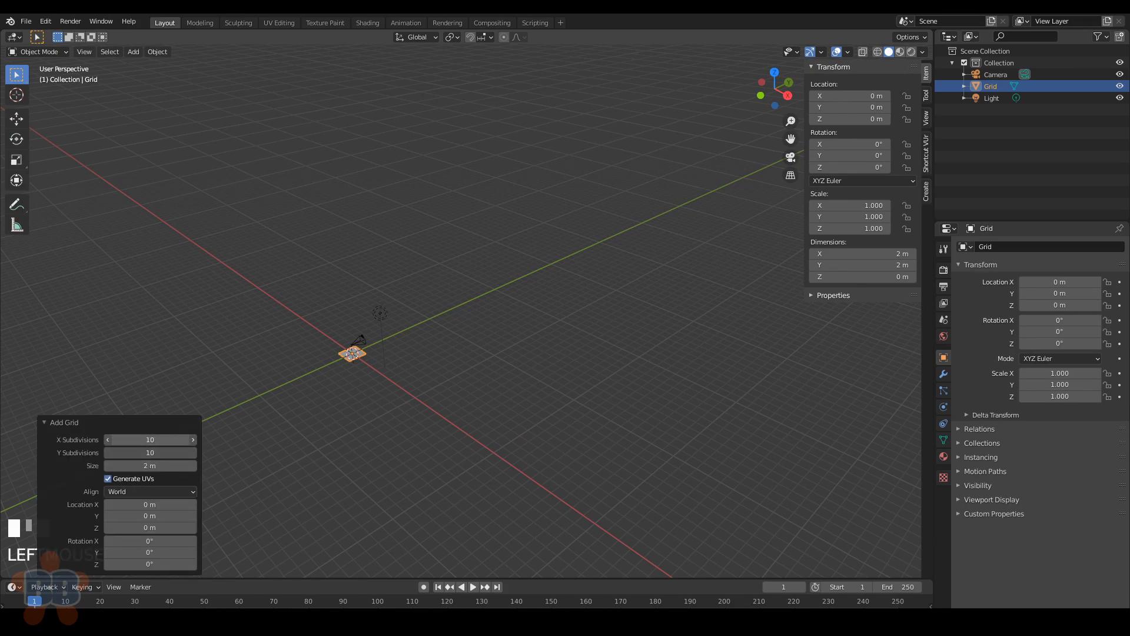
Step: Set the new grid's subdivisions and size to 50 by 50 m, checking it from several angles
left_click(149, 439)
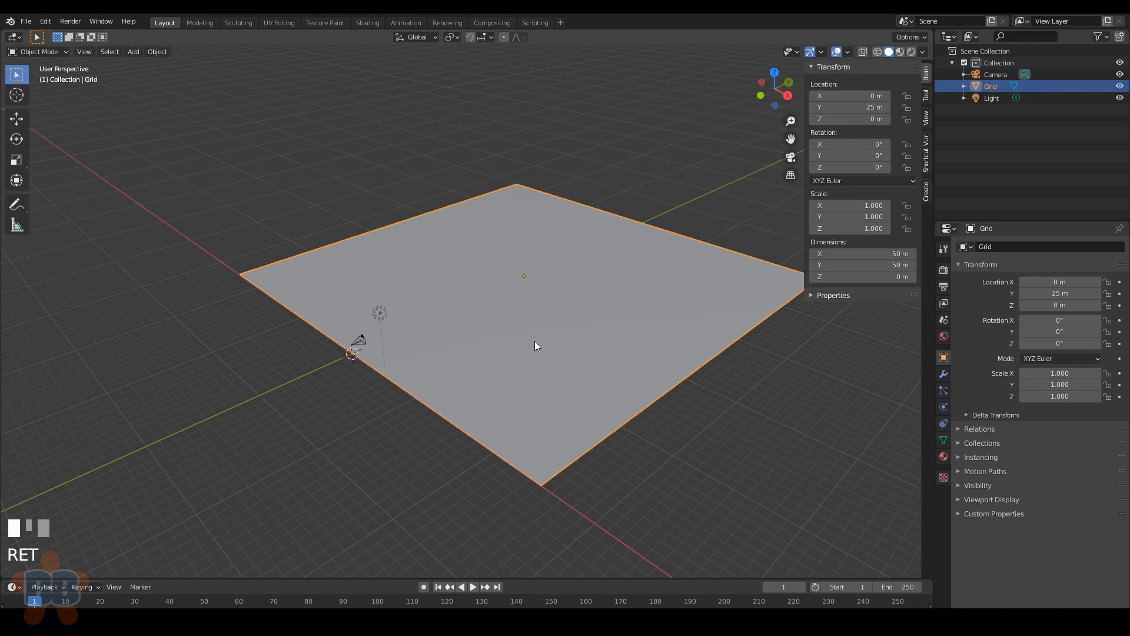
left_click_drag(534, 346, 584, 350)
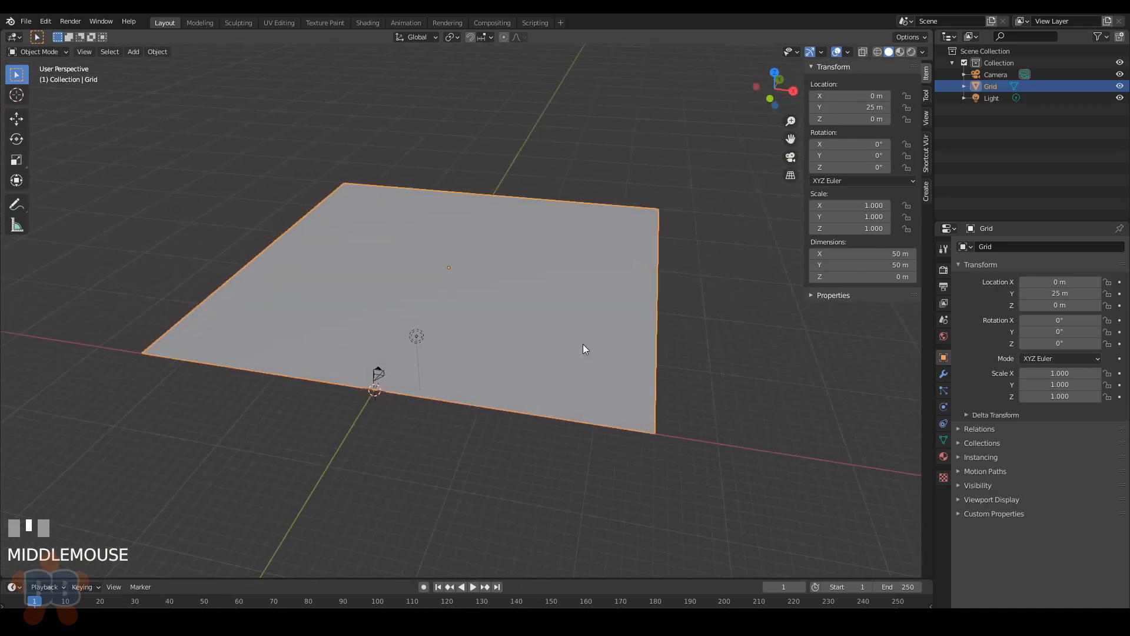
left_click_drag(584, 350, 490, 316)
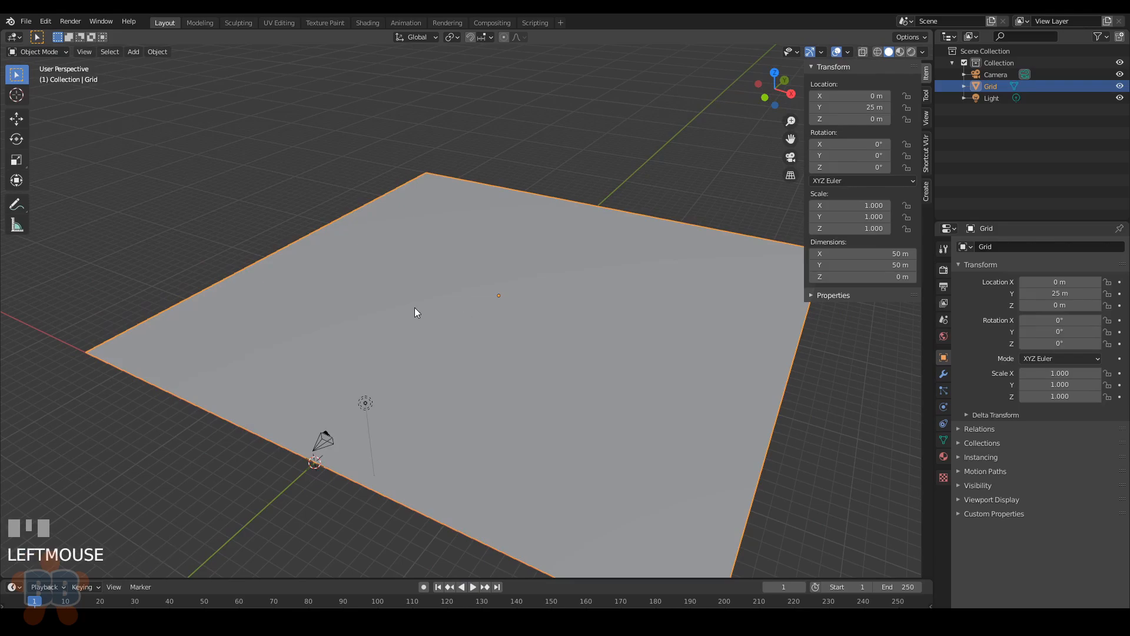
Step: In the Sculpting workspace, raise hills on the ground plane inside the camera frame with the Draw brush
left_click(238, 23)
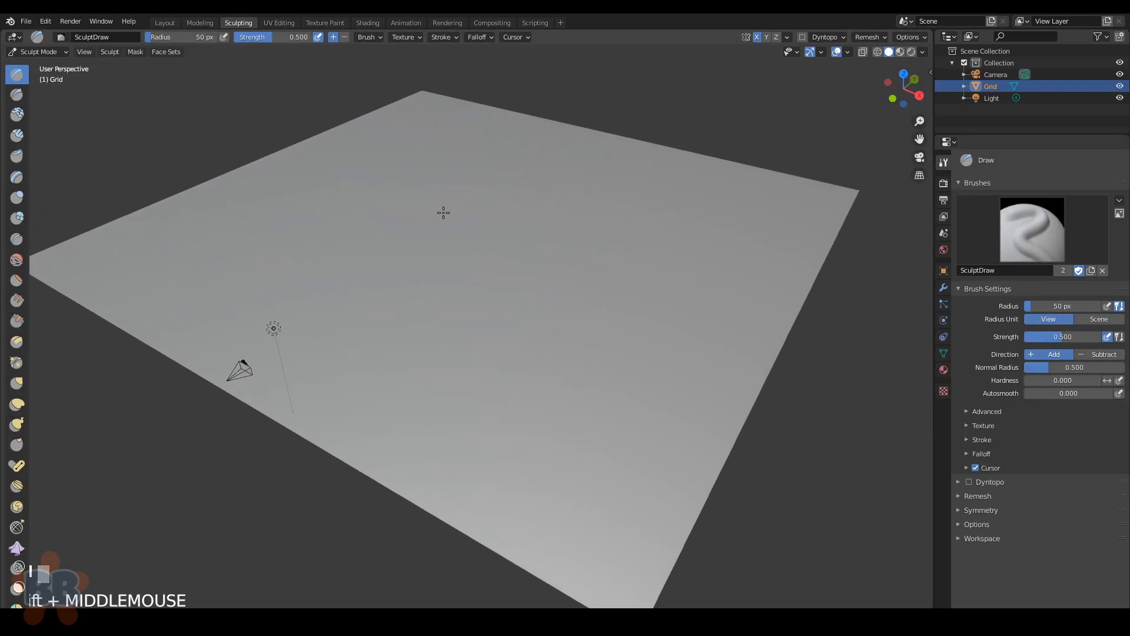
left_click_drag(443, 212, 470, 233)
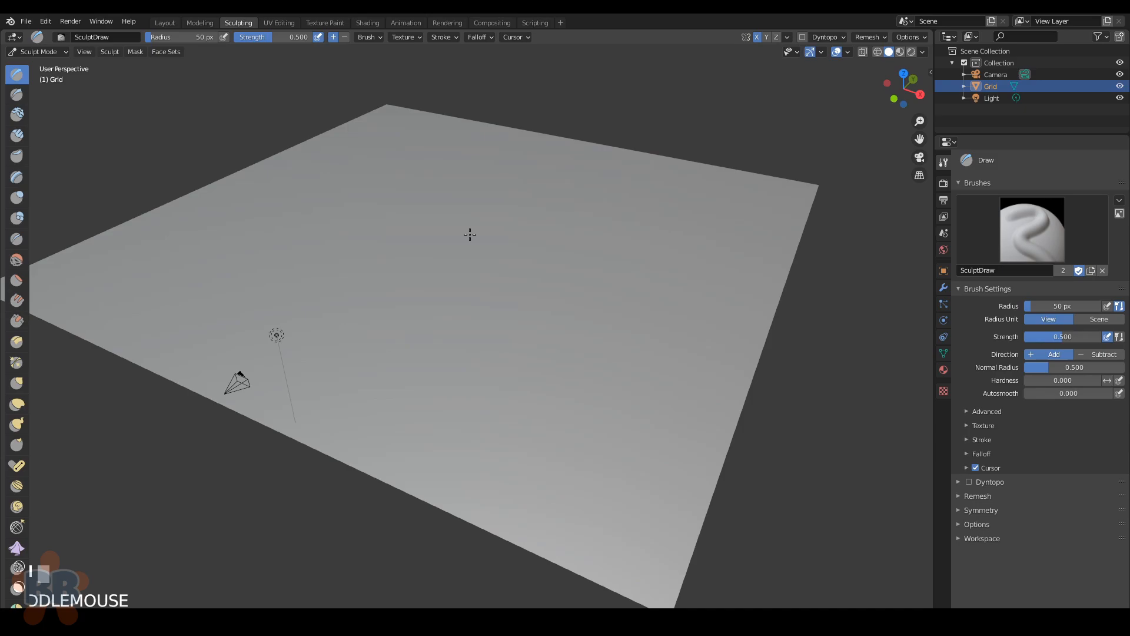
left_click_drag(470, 234, 442, 257)
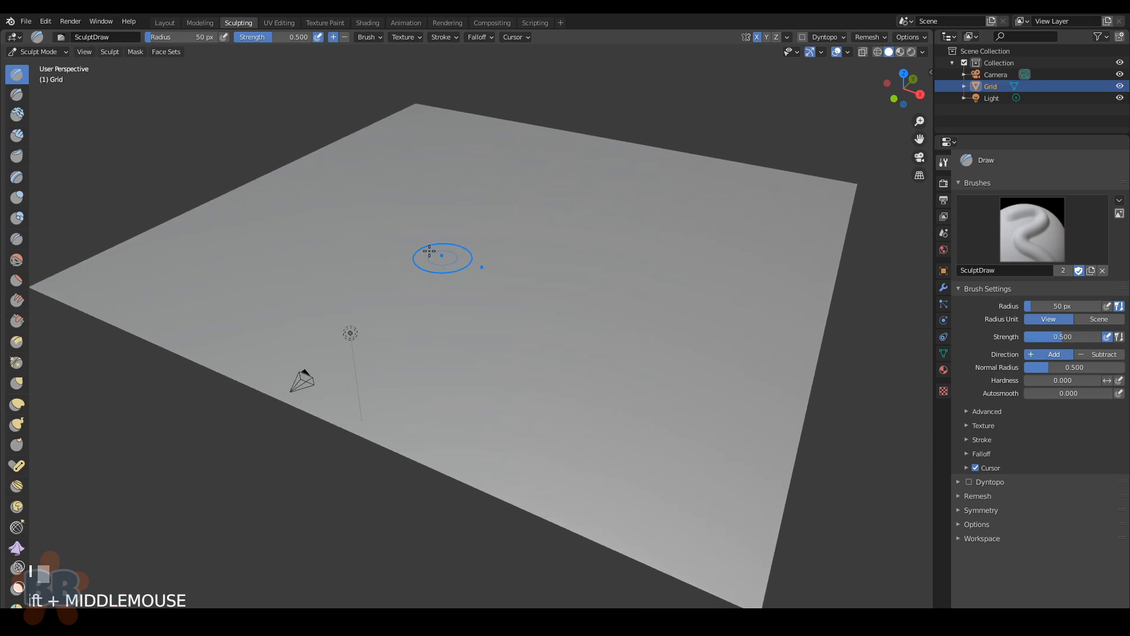
mouse_move(958, 519)
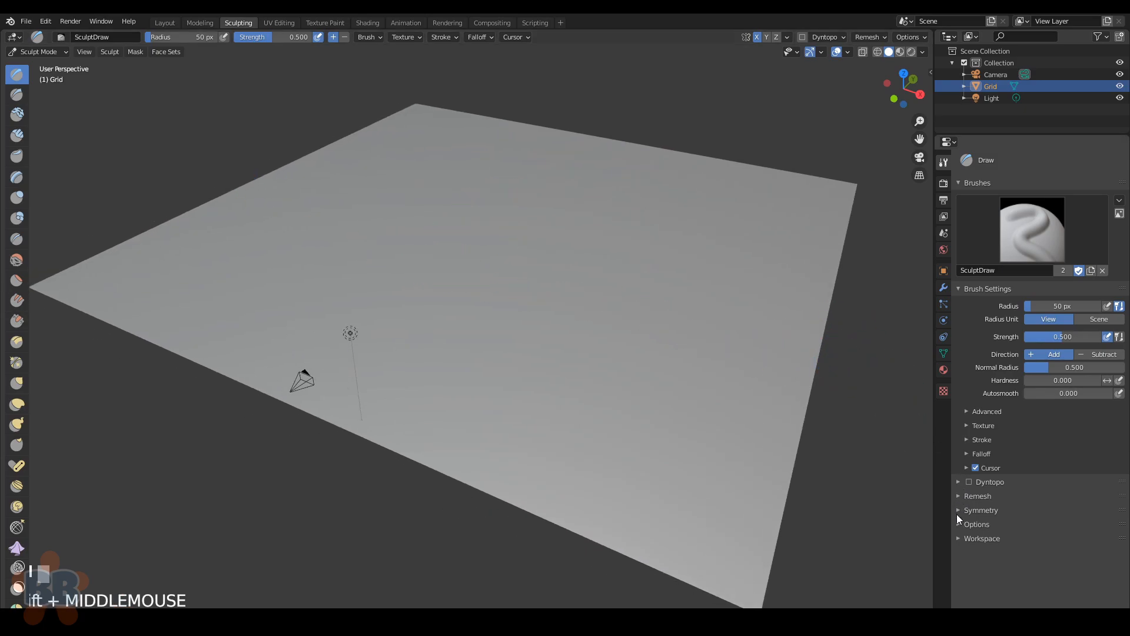
left_click(981, 510)
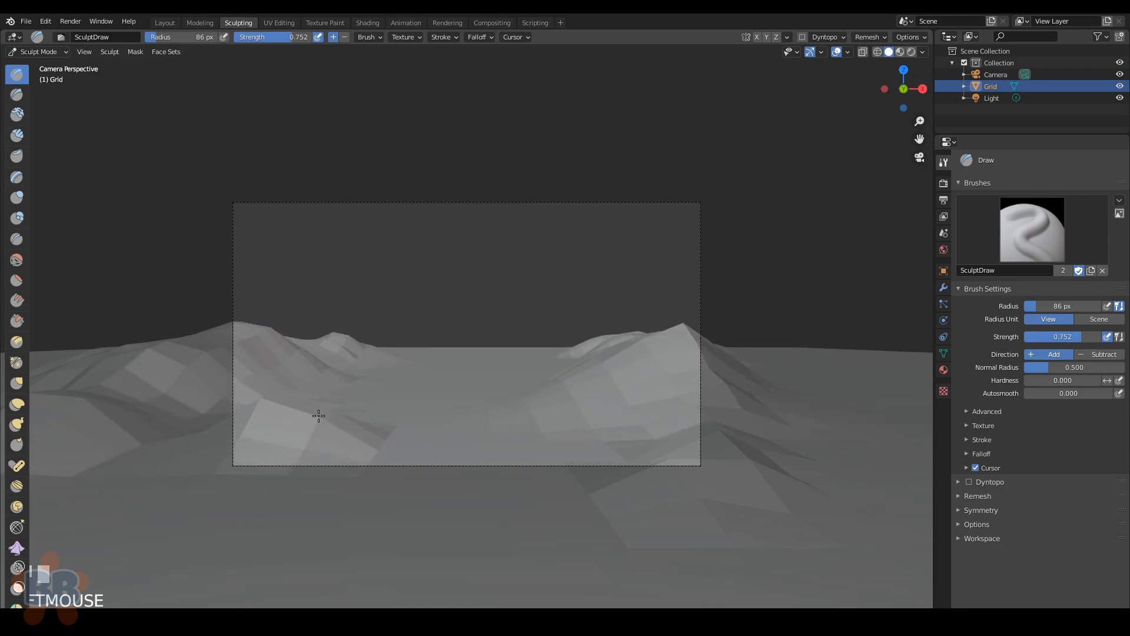
left_click_drag(317, 415, 190, 403)
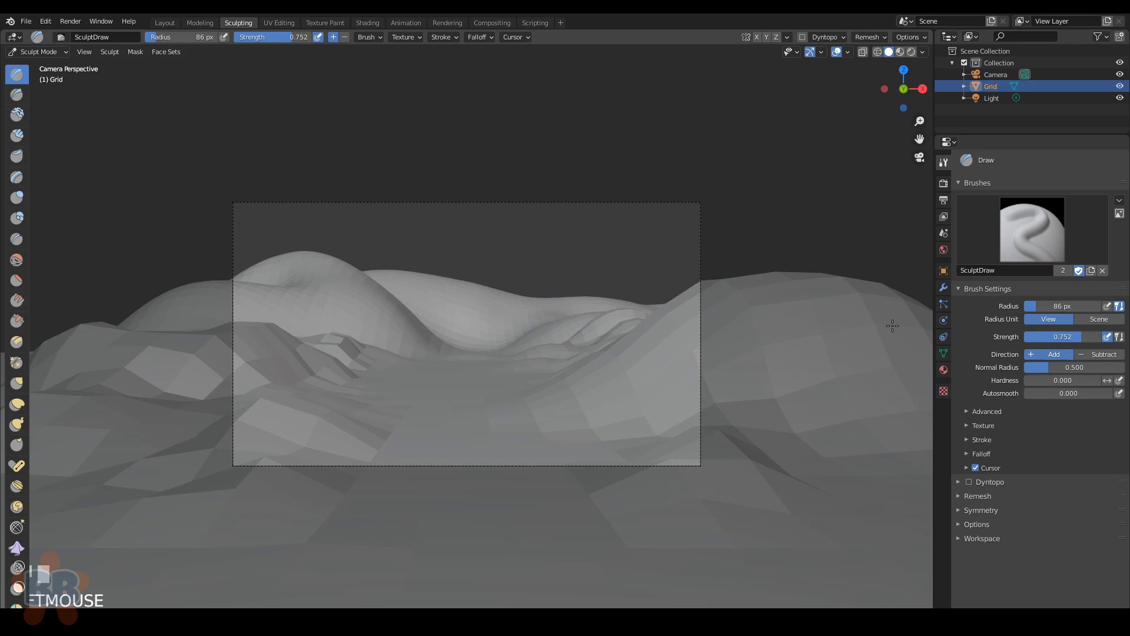
Step: Review the whole sculpted terrain in the Layout workspace, then move on to Shading
left_click(164, 22)
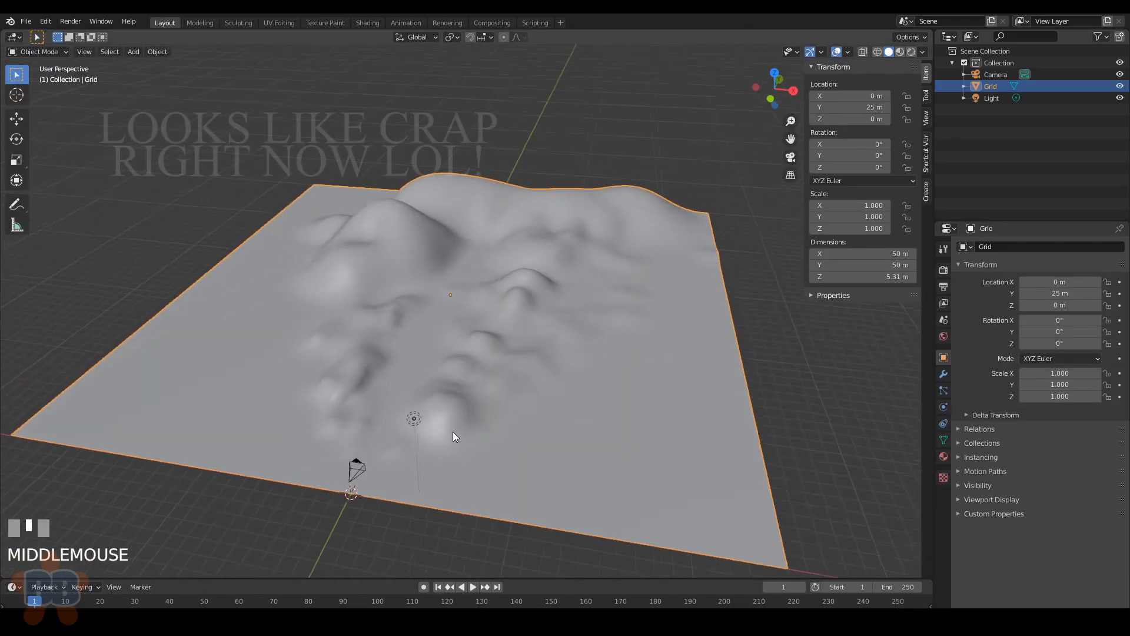
left_click_drag(455, 436, 449, 430)
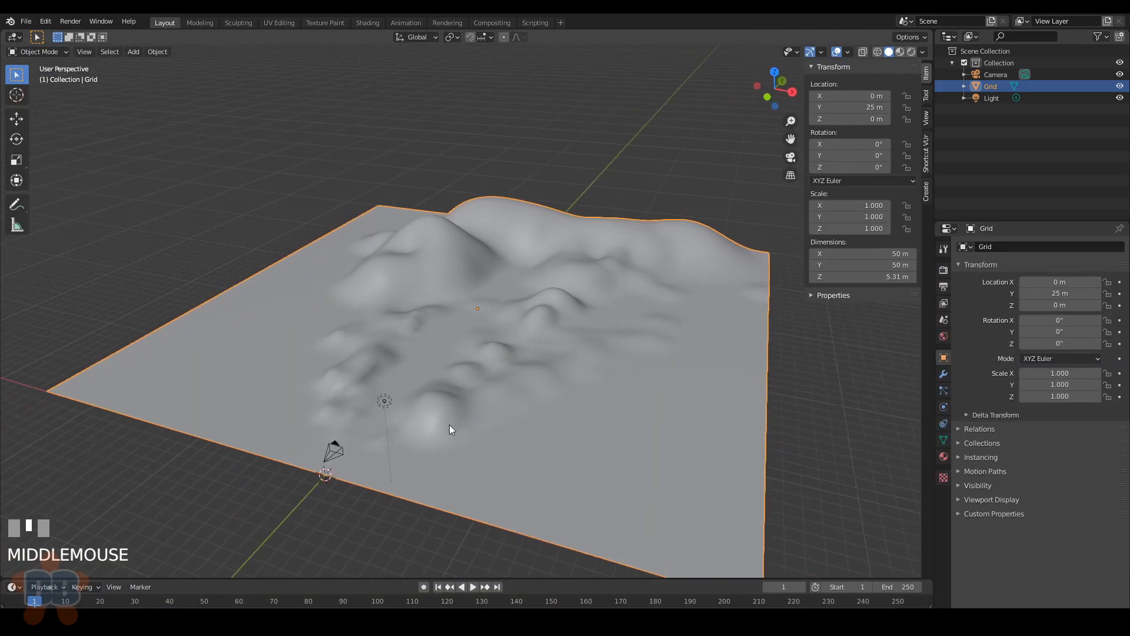
left_click(368, 23)
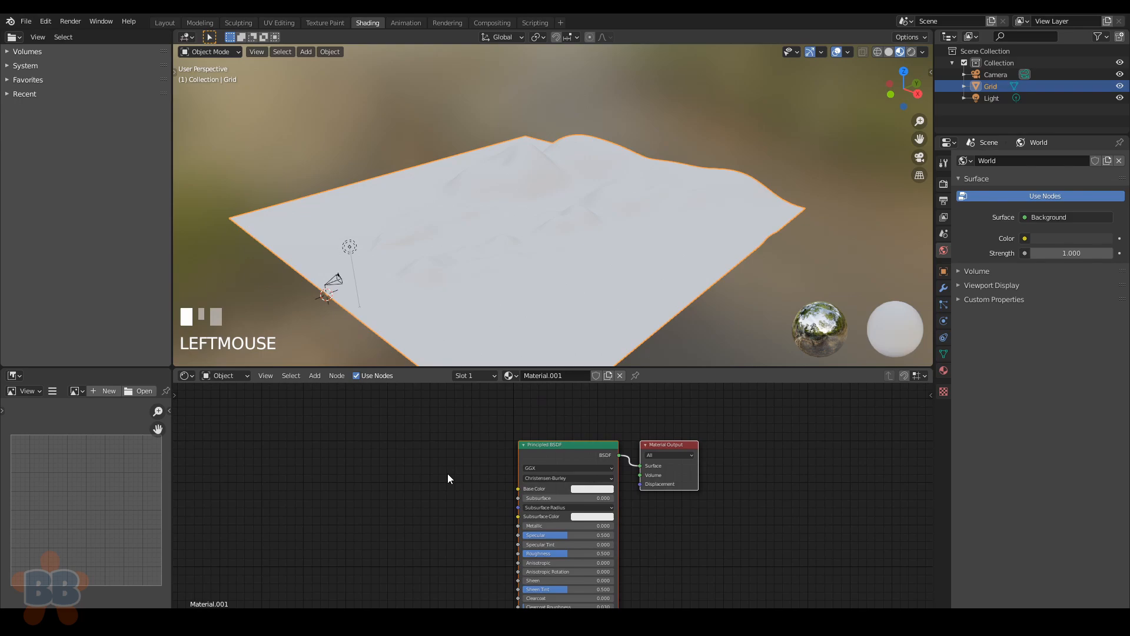
Step: Build the sandy ground material from image textures with mapping scale 24 and bump detail
left_click_drag(567, 444, 533, 441)
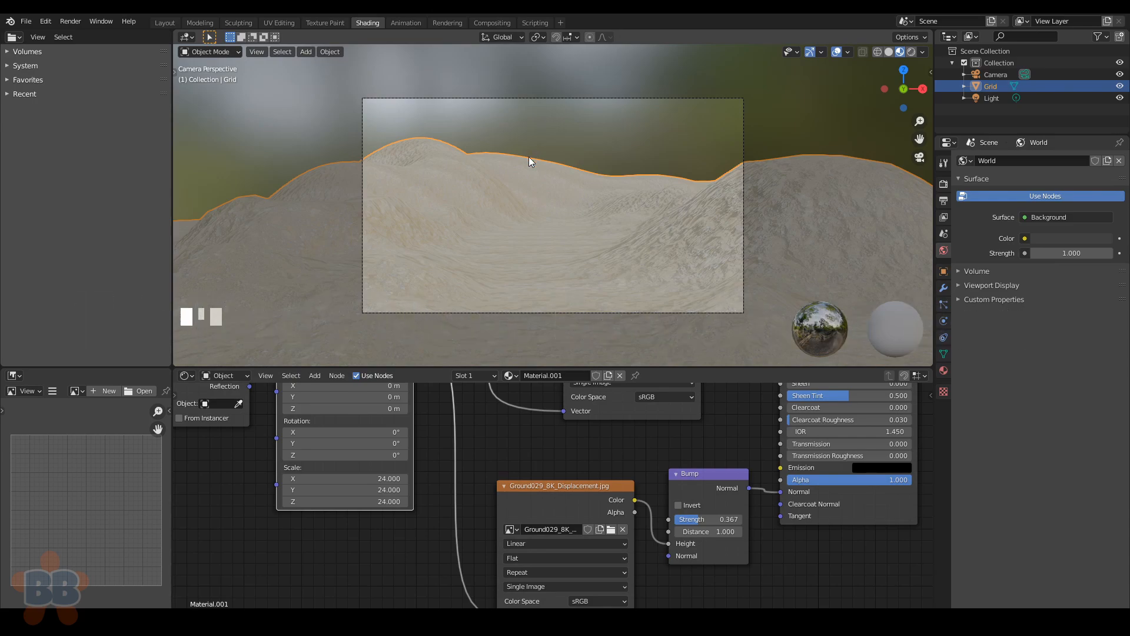
Step: Switch the shader editor to the World shader to add a sky environment texture
left_click(996, 74)
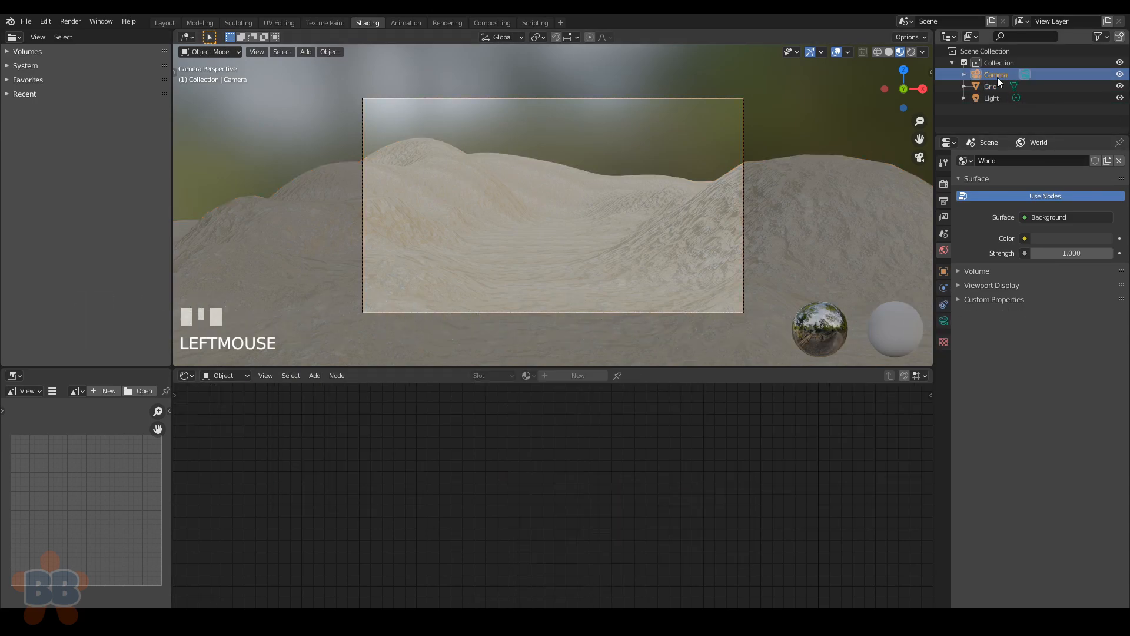
left_click(224, 374)
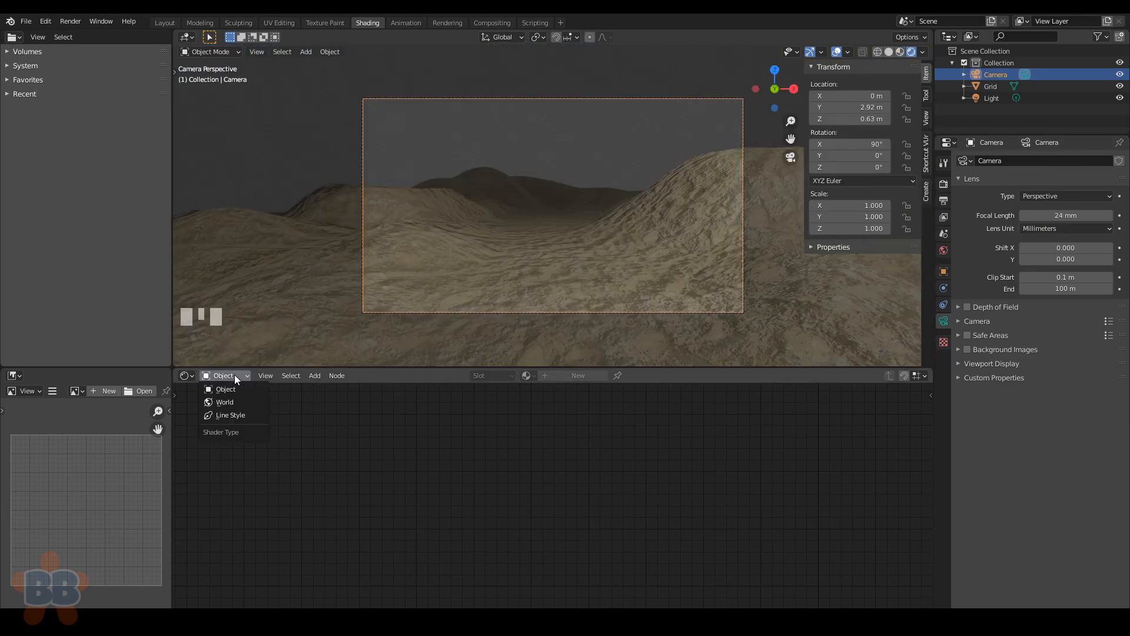
left_click(224, 401)
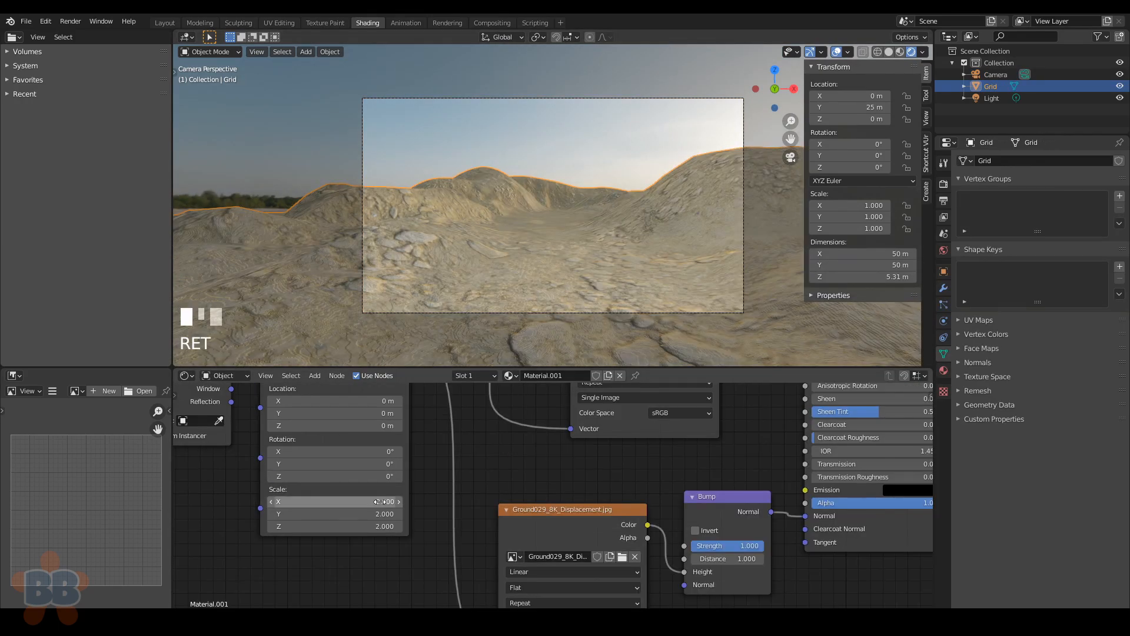
Step: Set the ground texture's Mapping X scale to 4
double_click(332, 501)
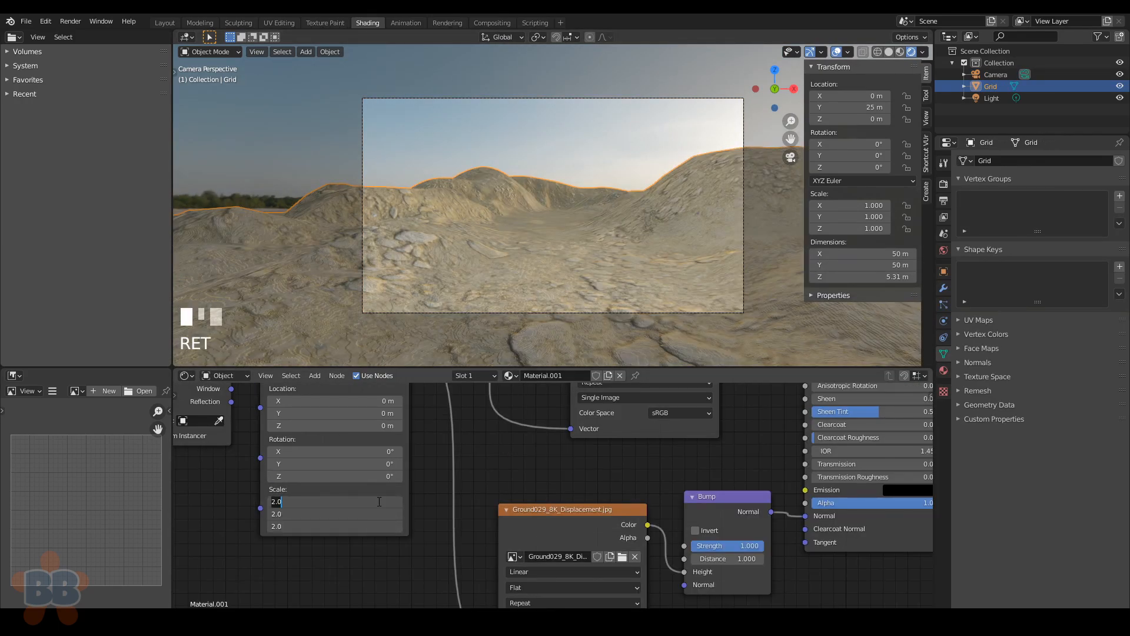
type("4.000")
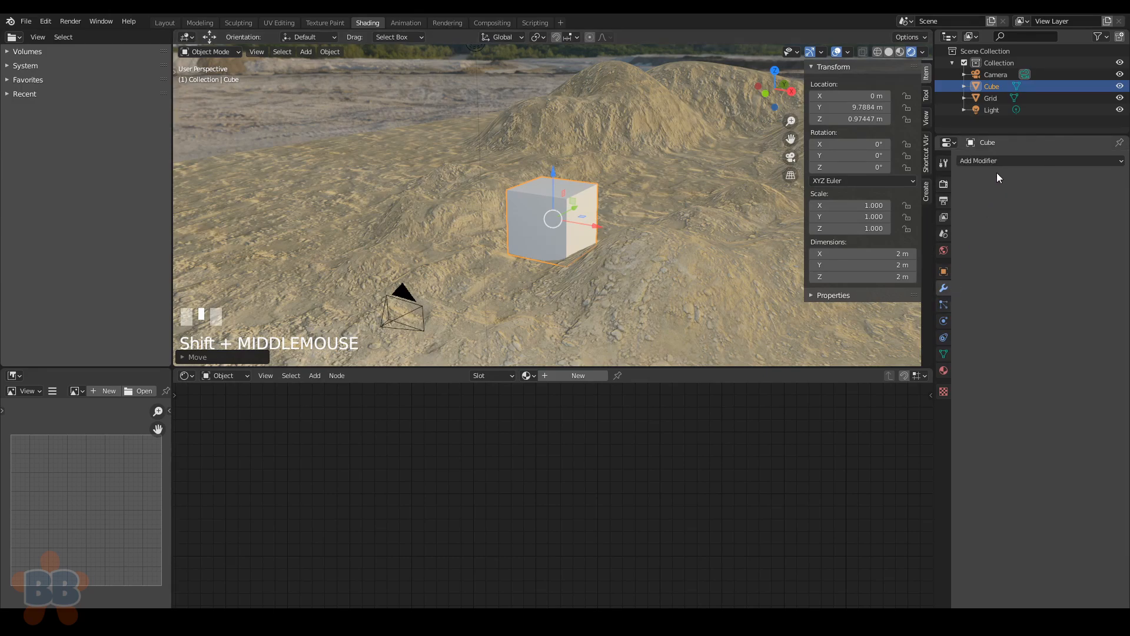
Step: Subdivide the cube at level 3 for viewport and render, and add a Displace modifier
key("ctrl+3")
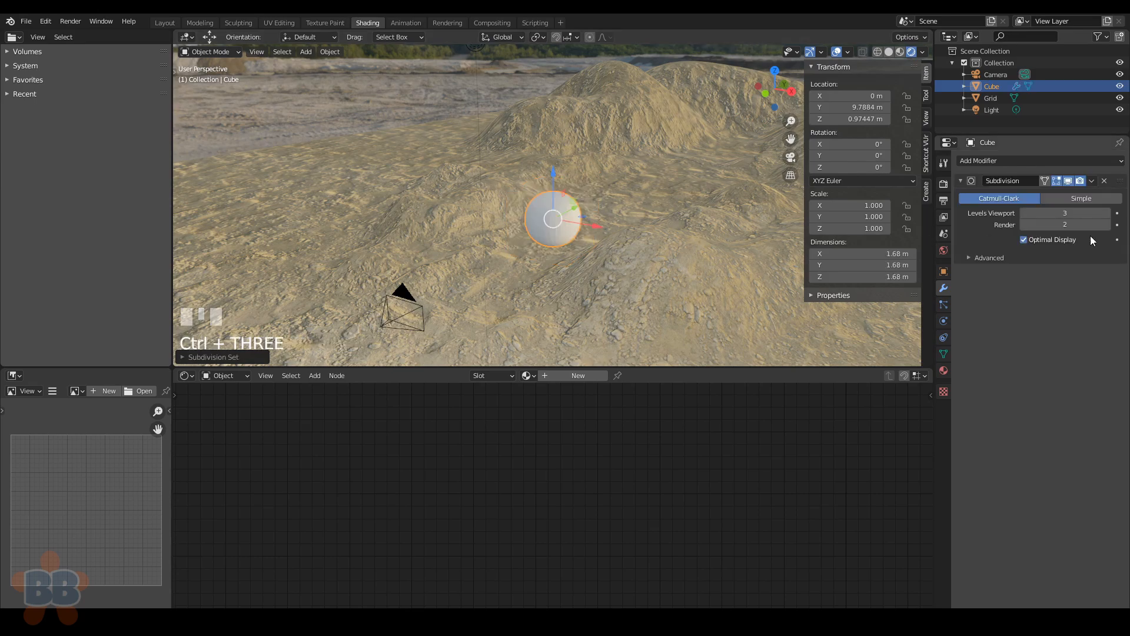
left_click(1065, 224)
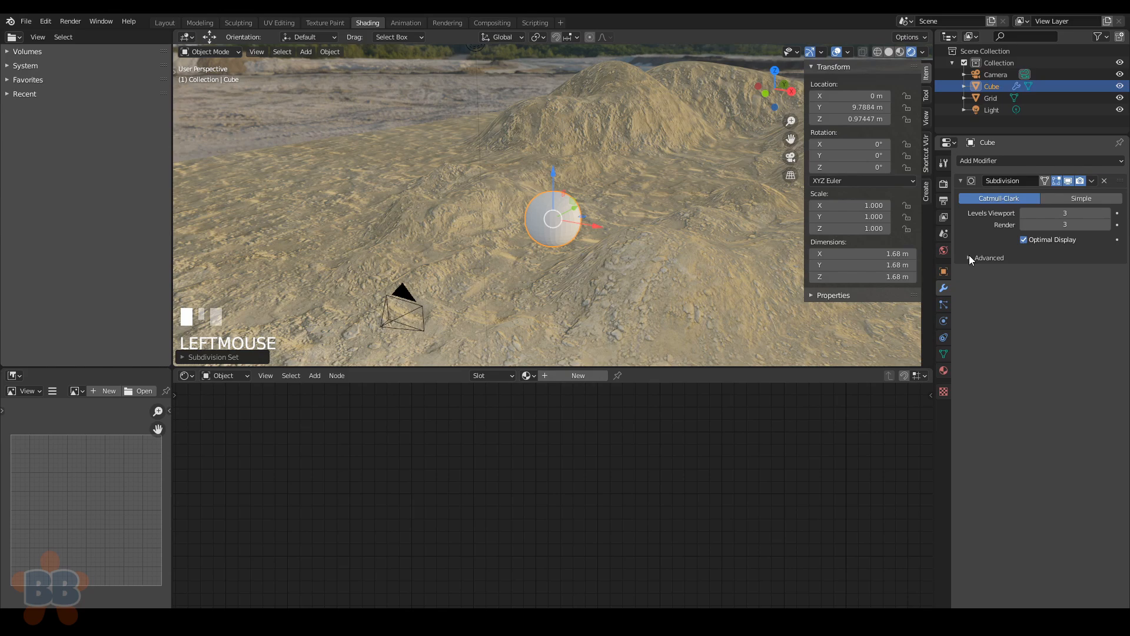
left_click(1032, 160)
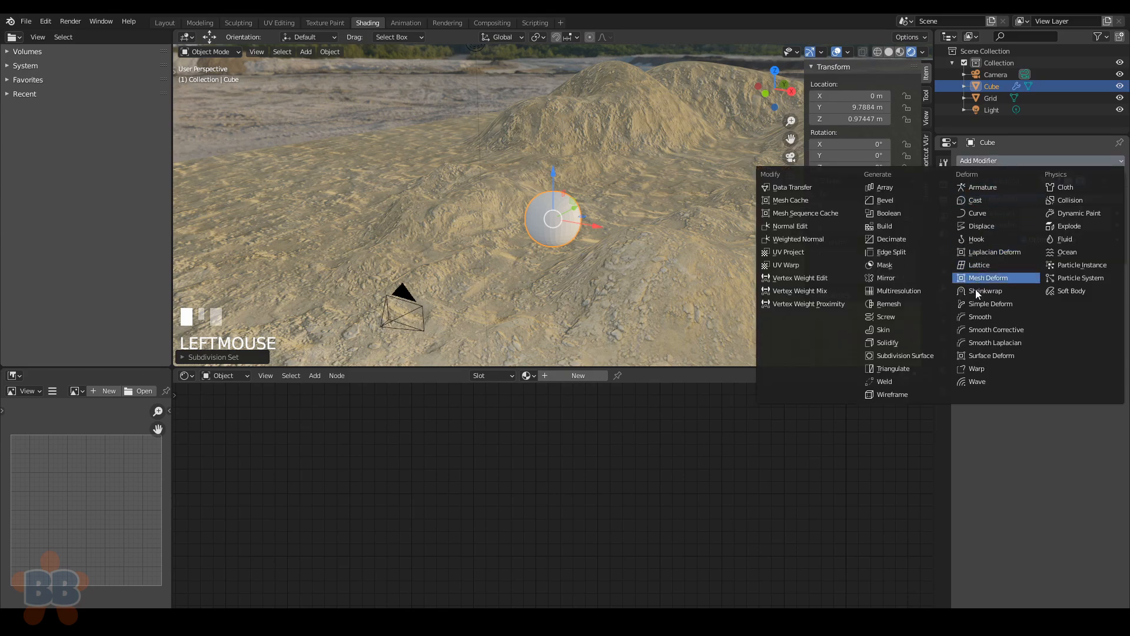
mouse_move(990, 303)
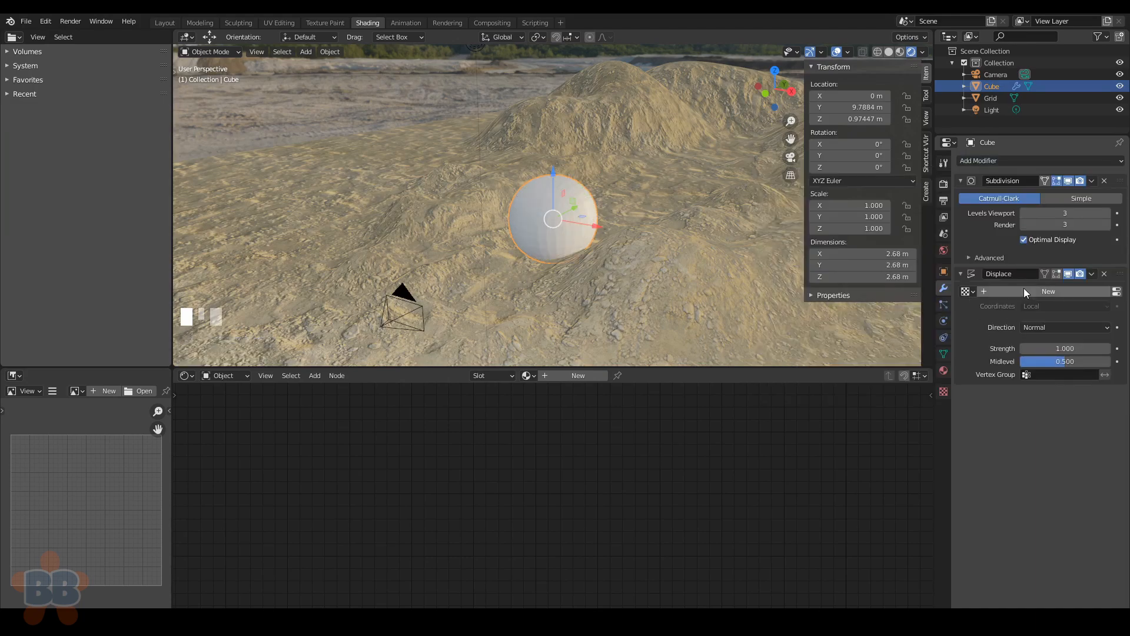
Step: Create a displacement texture and load Rock029_4K_Displacement.jpg into it
left_click(1048, 291)
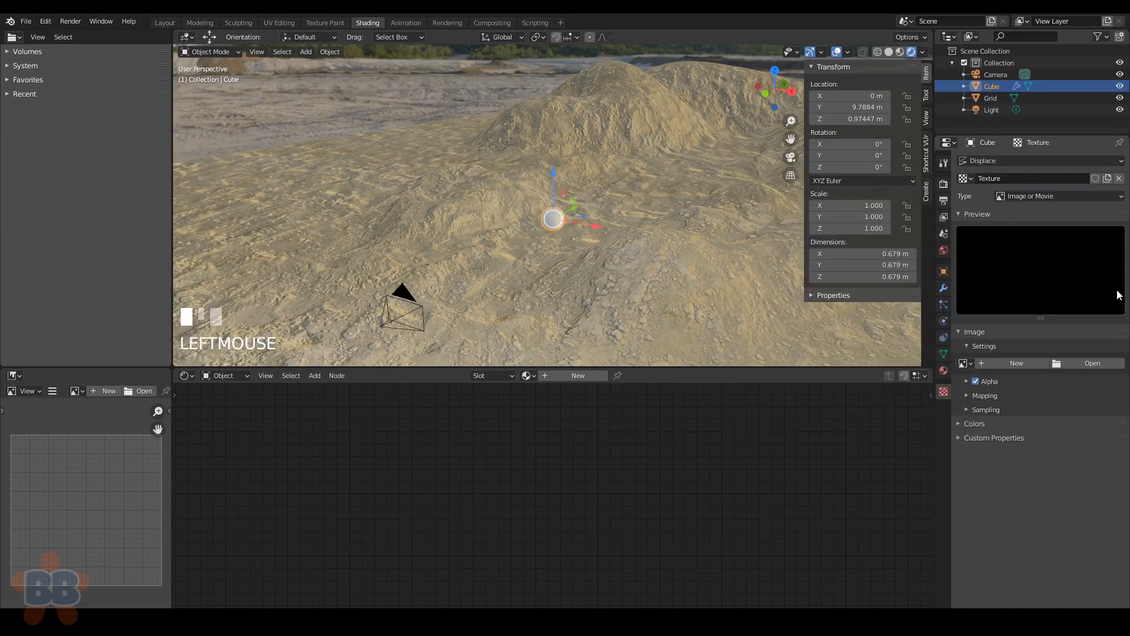
left_click(1093, 363)
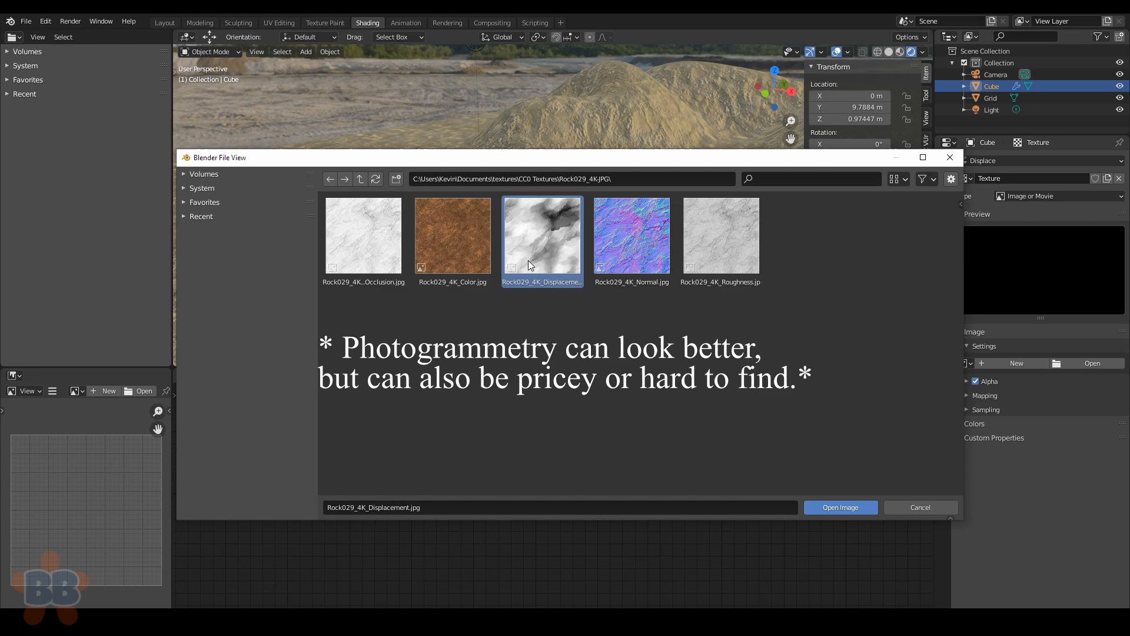
mouse_move(840, 506)
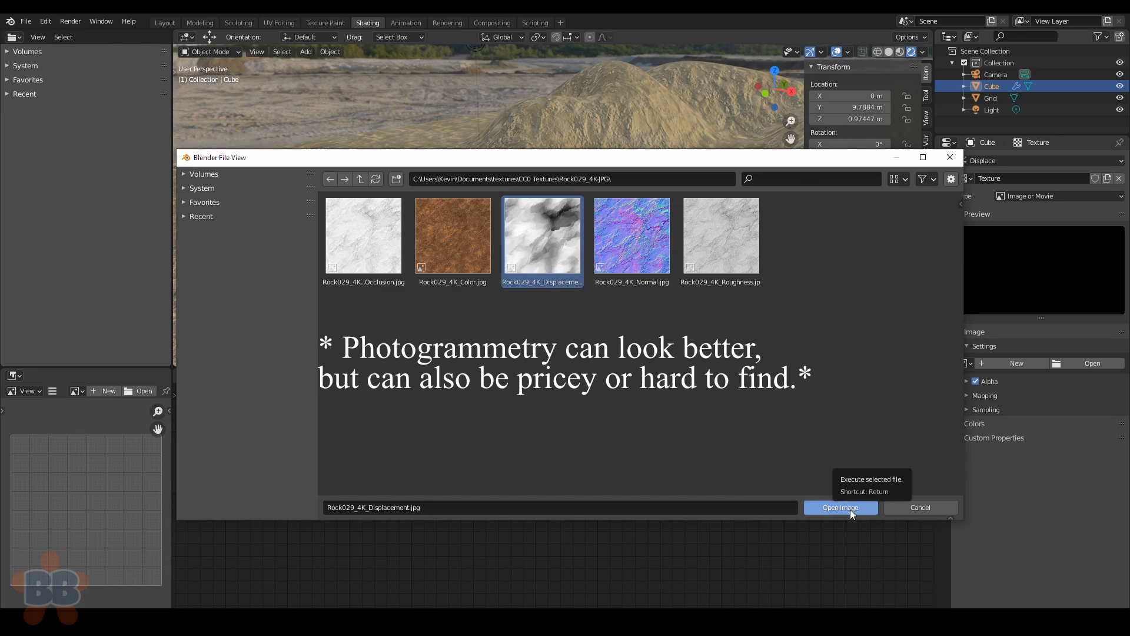
left_click(839, 506)
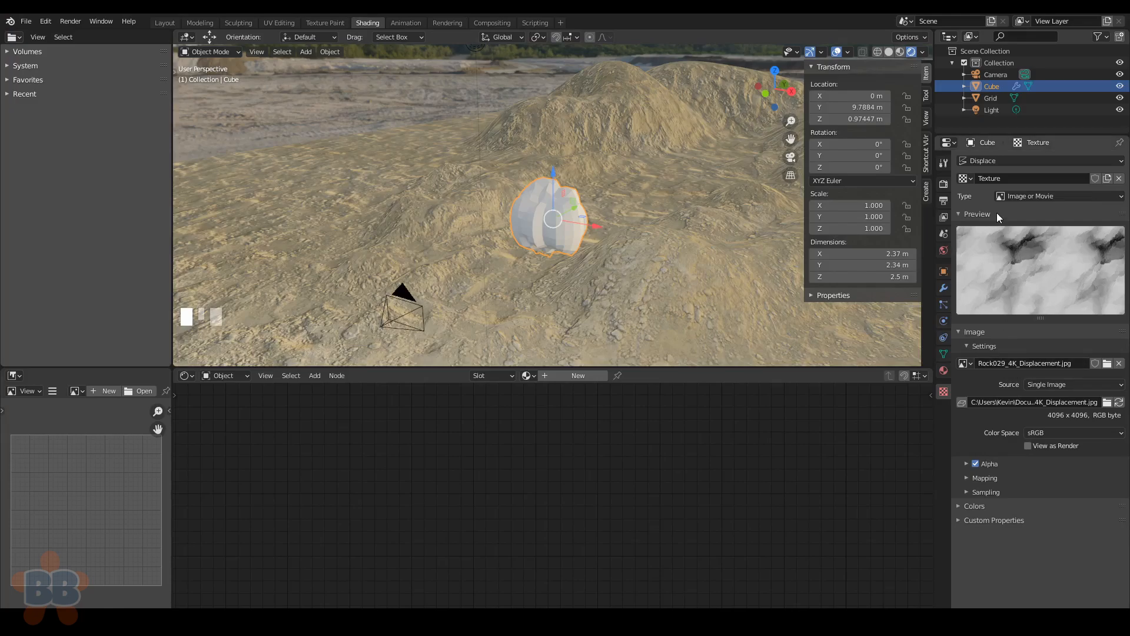
left_click(577, 374)
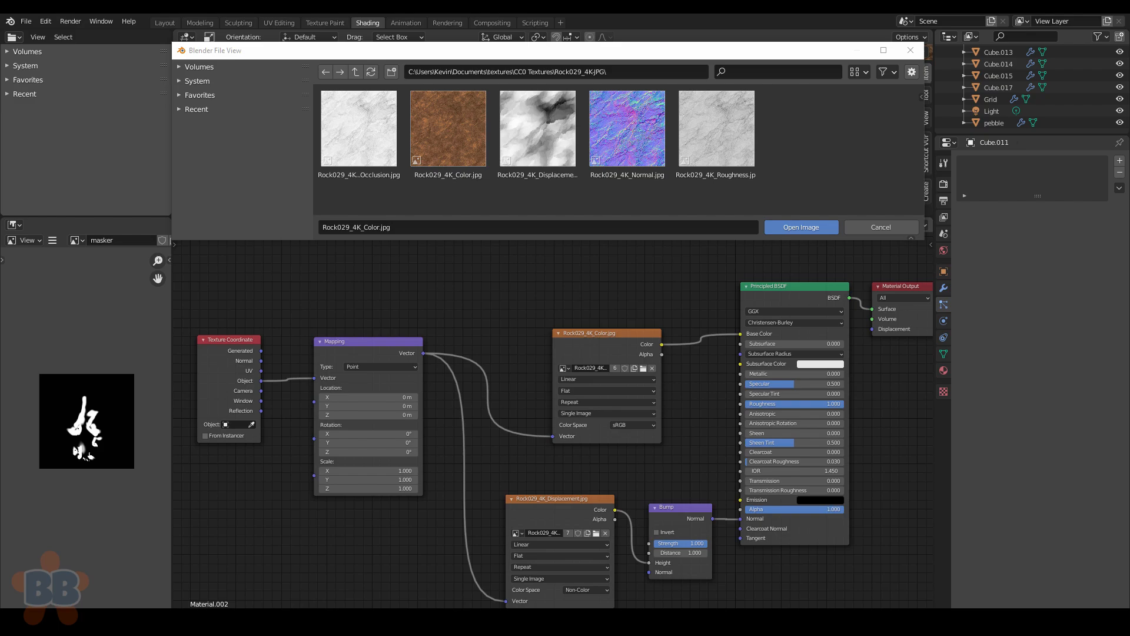
Step: Load Rock029_4K_Color.jpg into the rock material's image texture
left_click(799, 227)
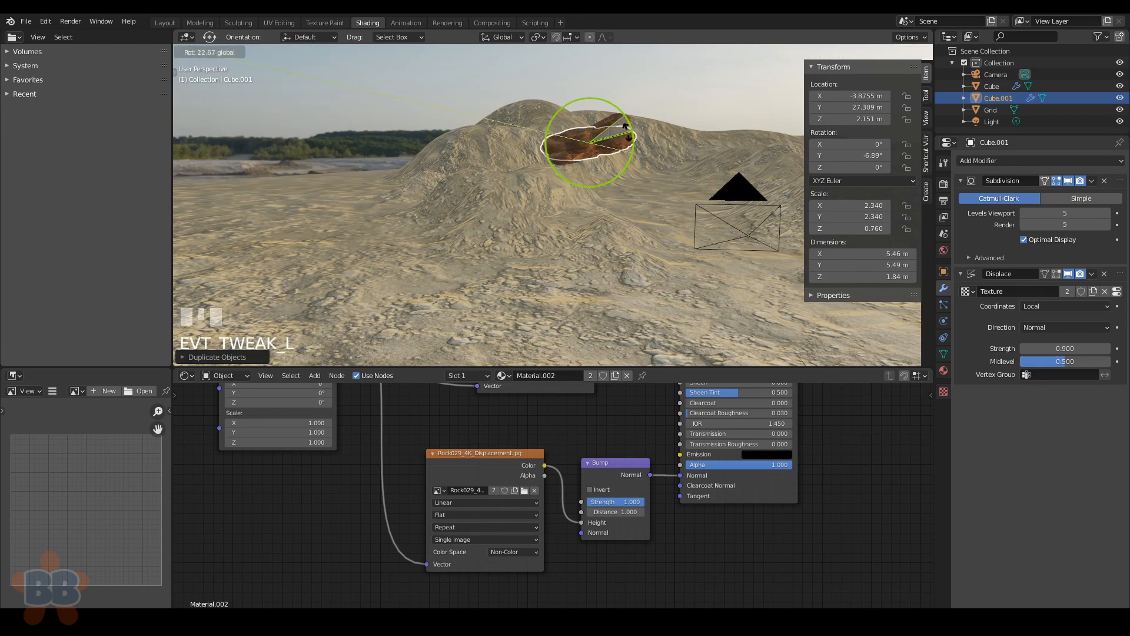
Step: Make the Displace modifier use Global coordinates and start rotating the rock copy
left_click(1064, 306)
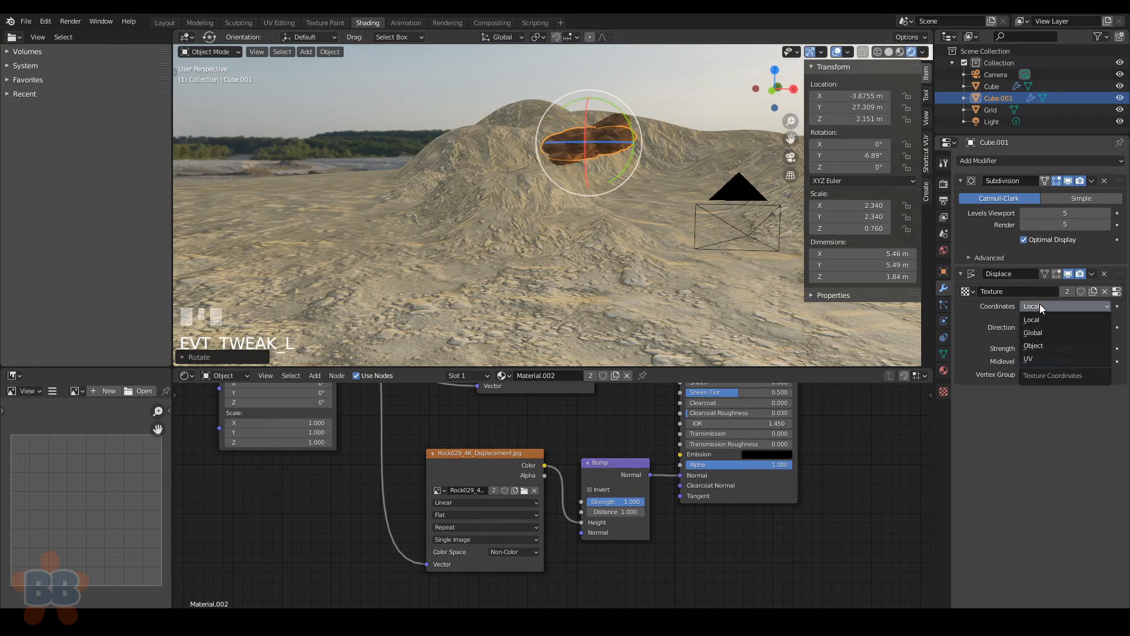
left_click(1033, 332)
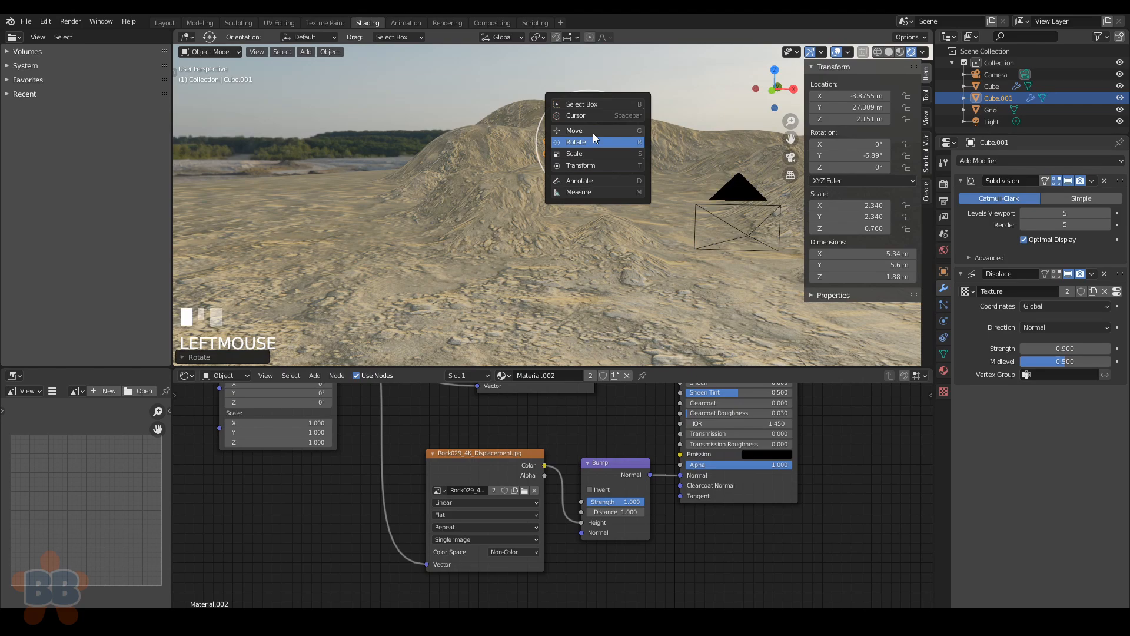
left_click(575, 131)
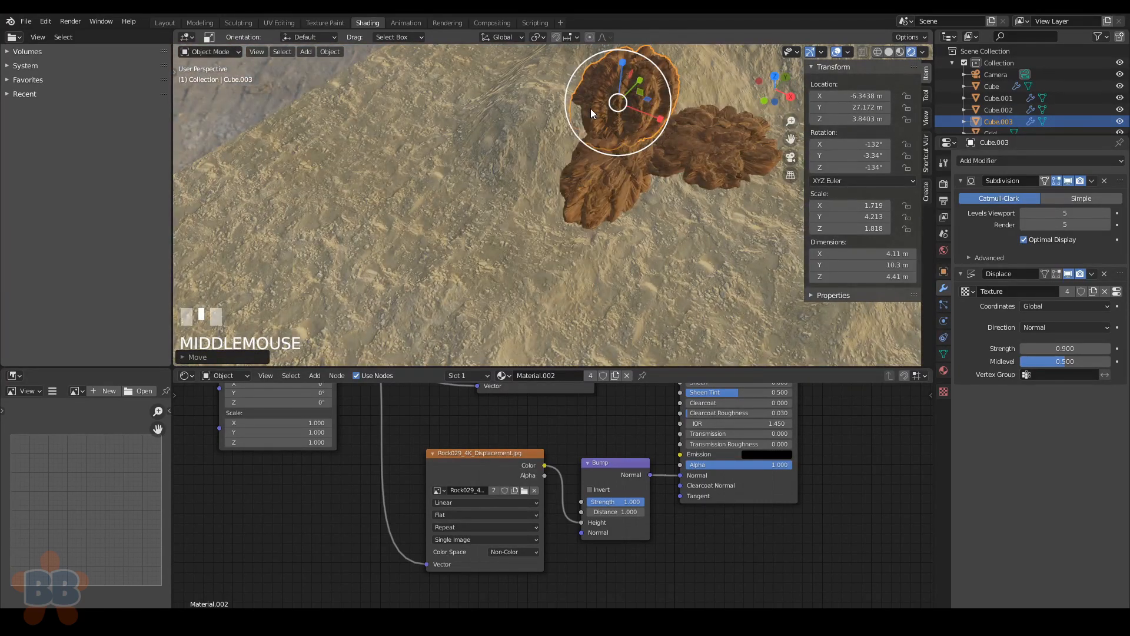
Step: Place duplicated rock copies at different spots across the dune
scroll("down", 3)
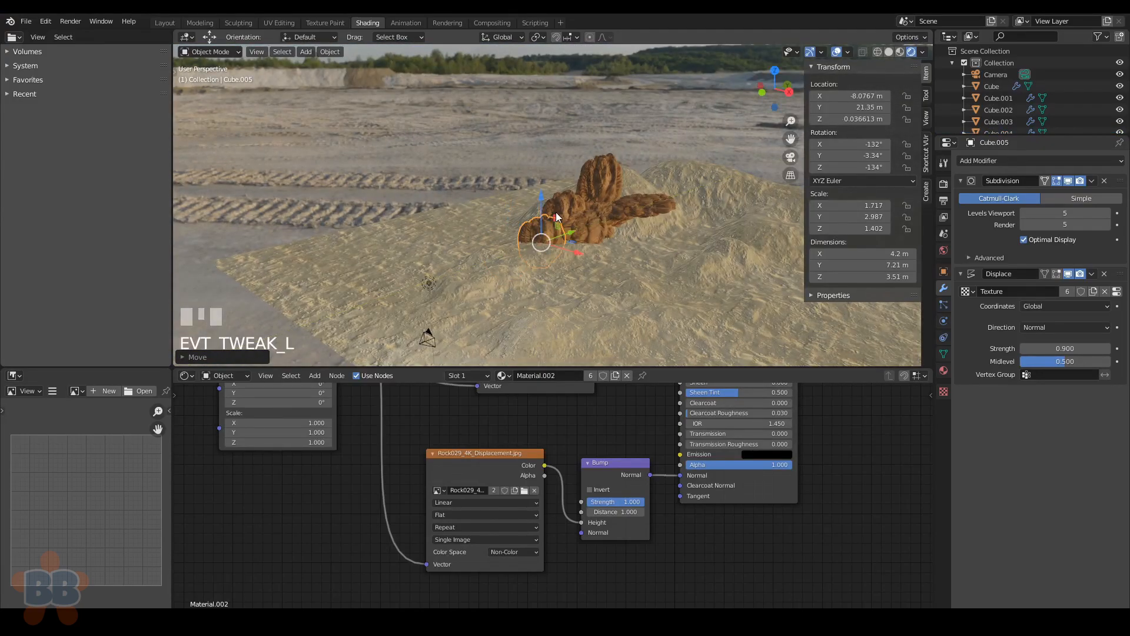
left_click_drag(540, 241, 710, 234)
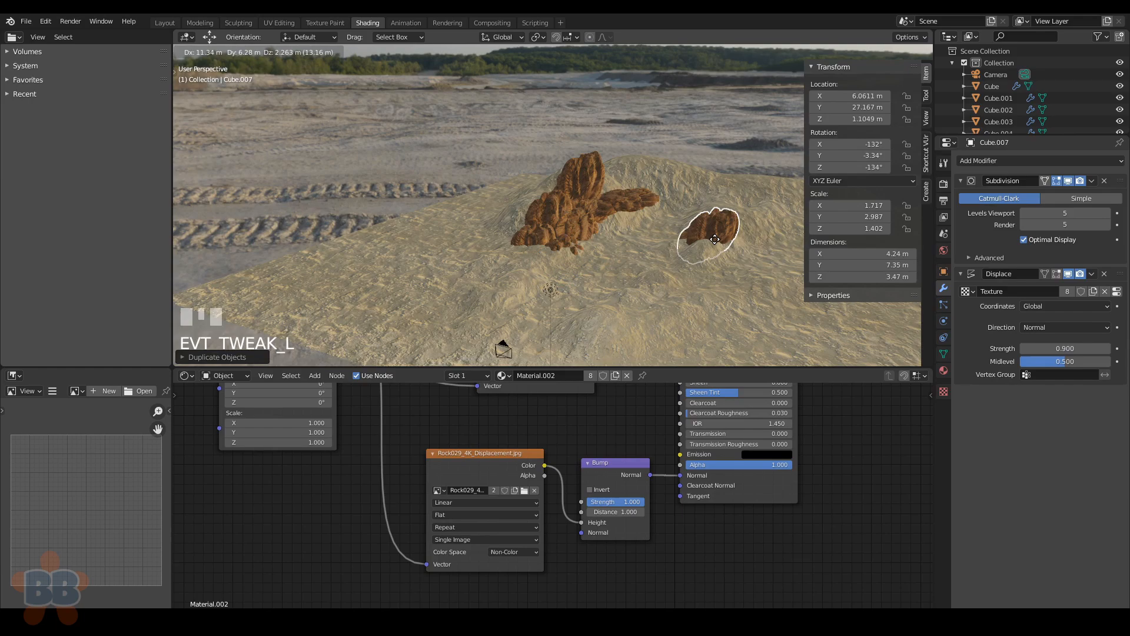
left_click_drag(714, 234, 739, 238)
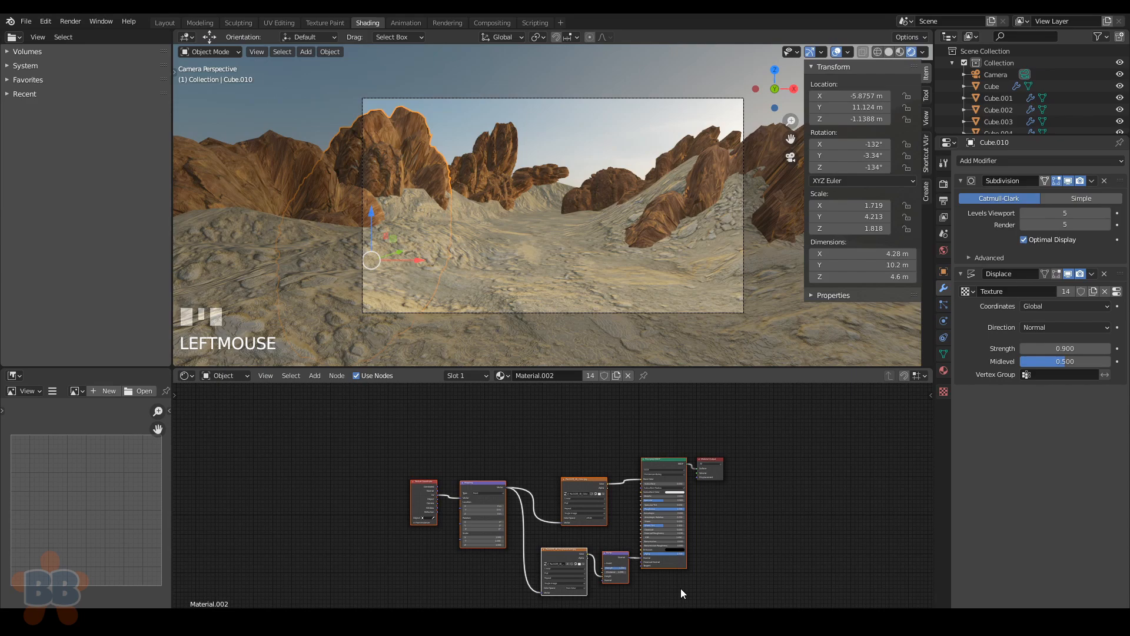
mouse_move(480, 250)
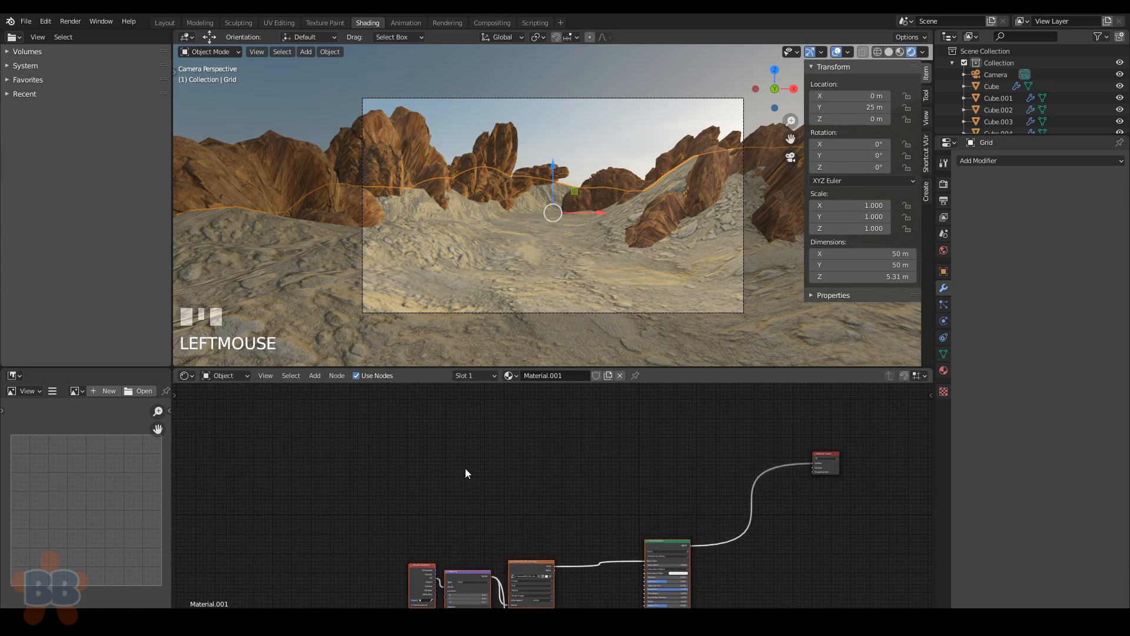
mouse_move(576, 468)
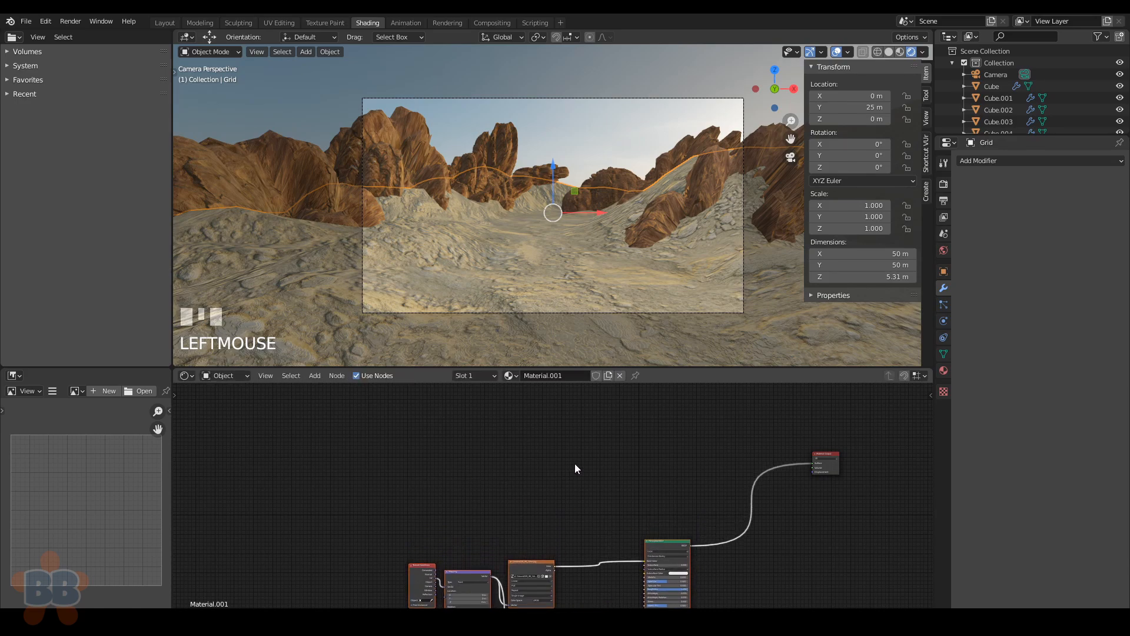
Step: Paste a duplicate of the Principled BSDF to serve as the rock shader
key("ctrl+v")
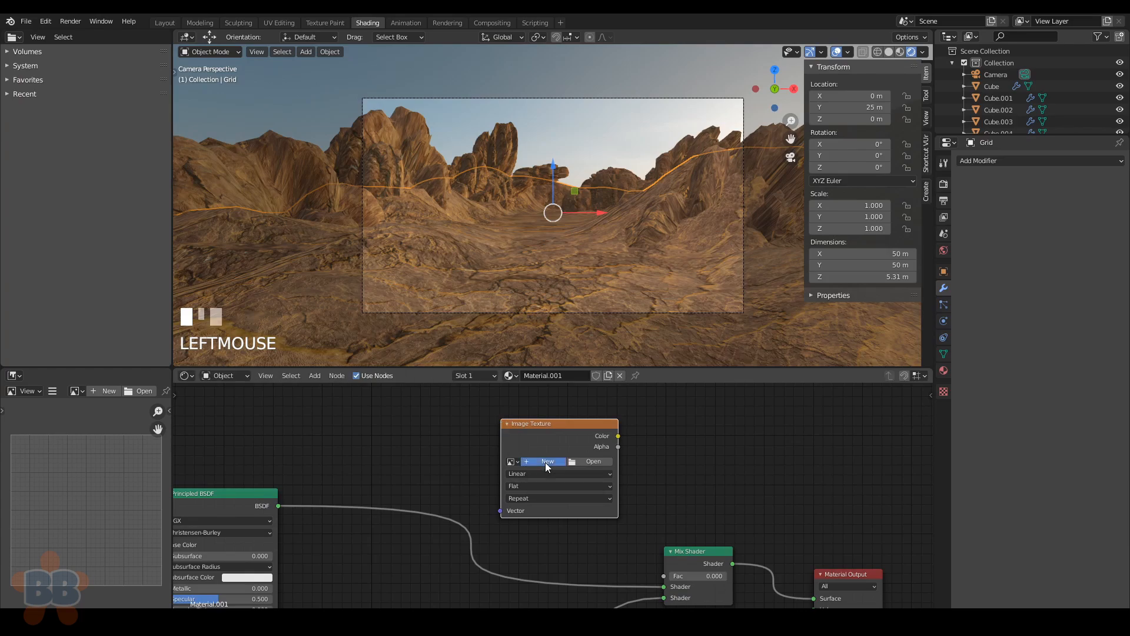
Step: Create a new blank 2048 px image named 'mask' on the Image Texture node
left_click(546, 462)
type("mask")
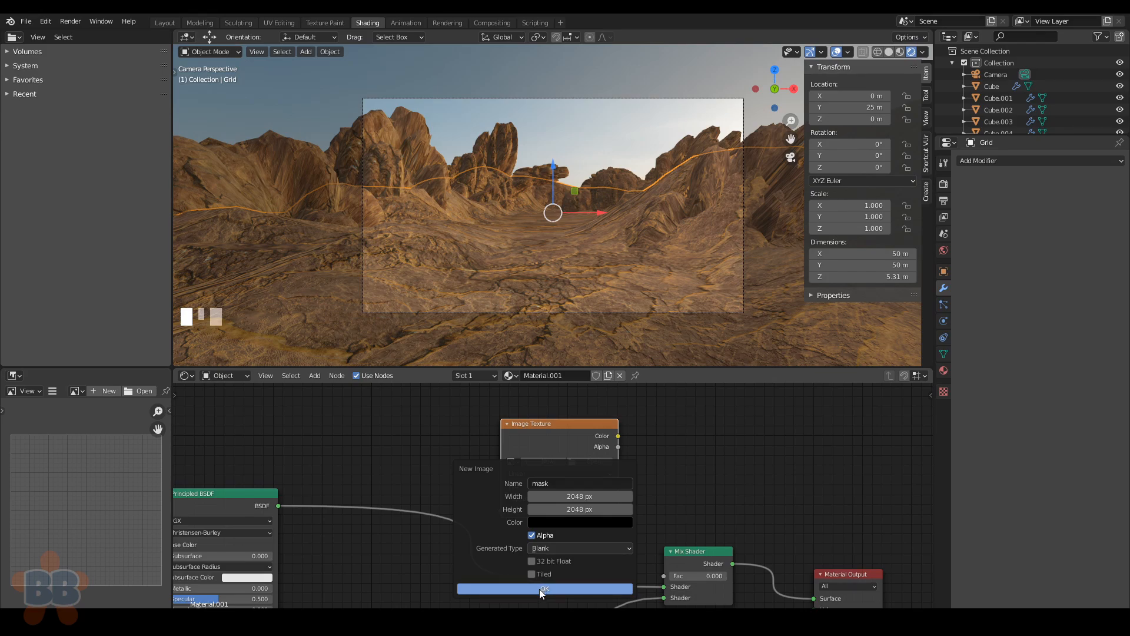
mouse_move(534, 563)
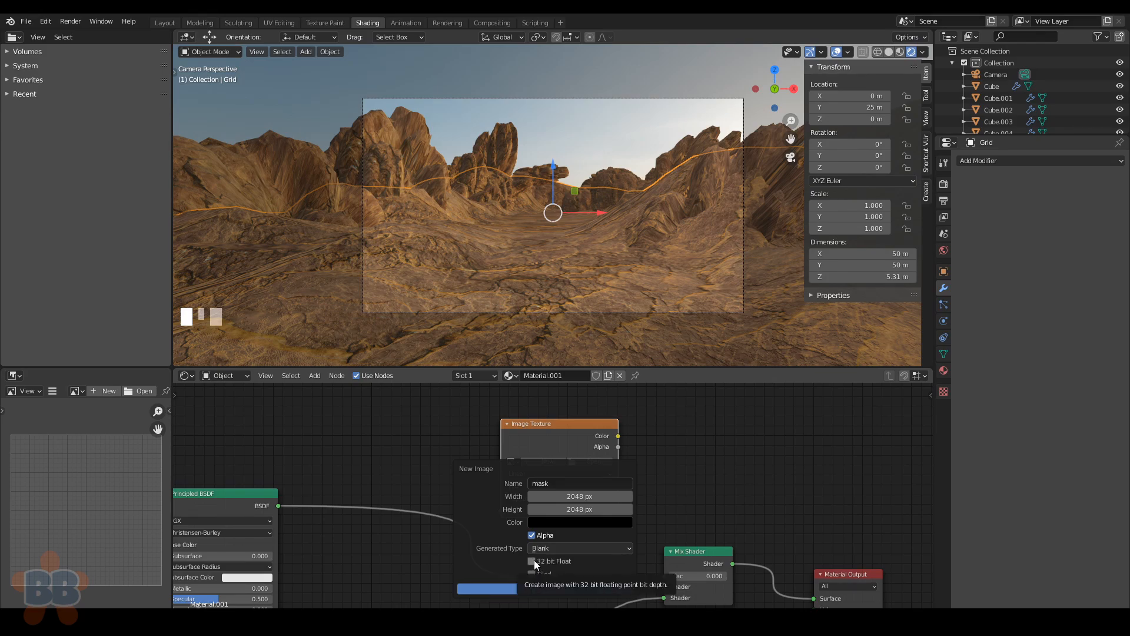
left_click(486, 588)
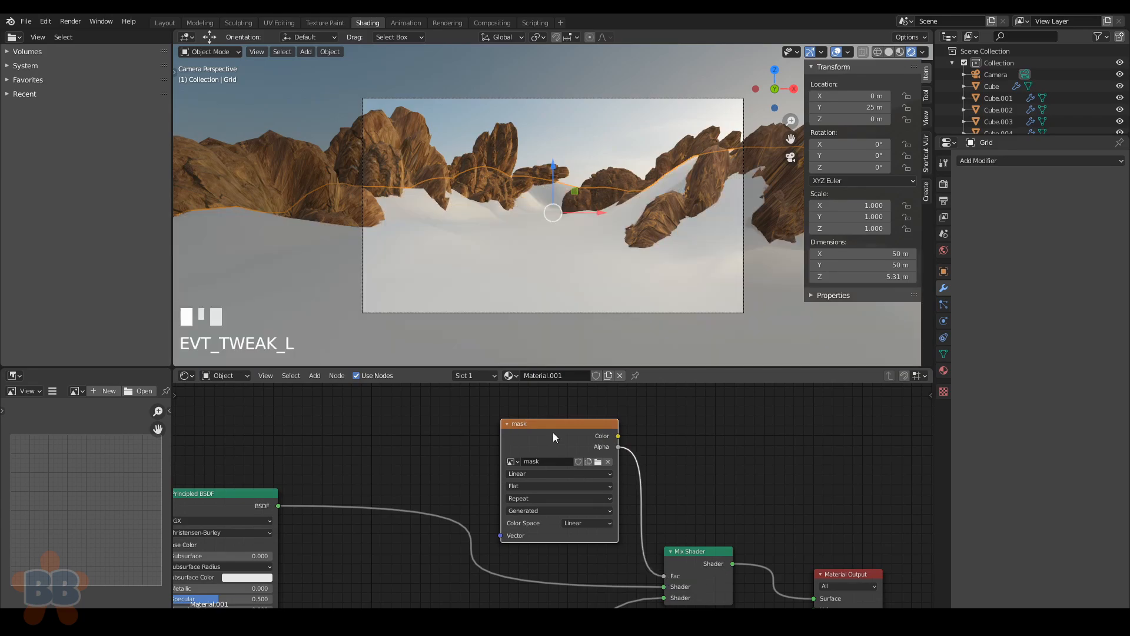
left_click(209, 50)
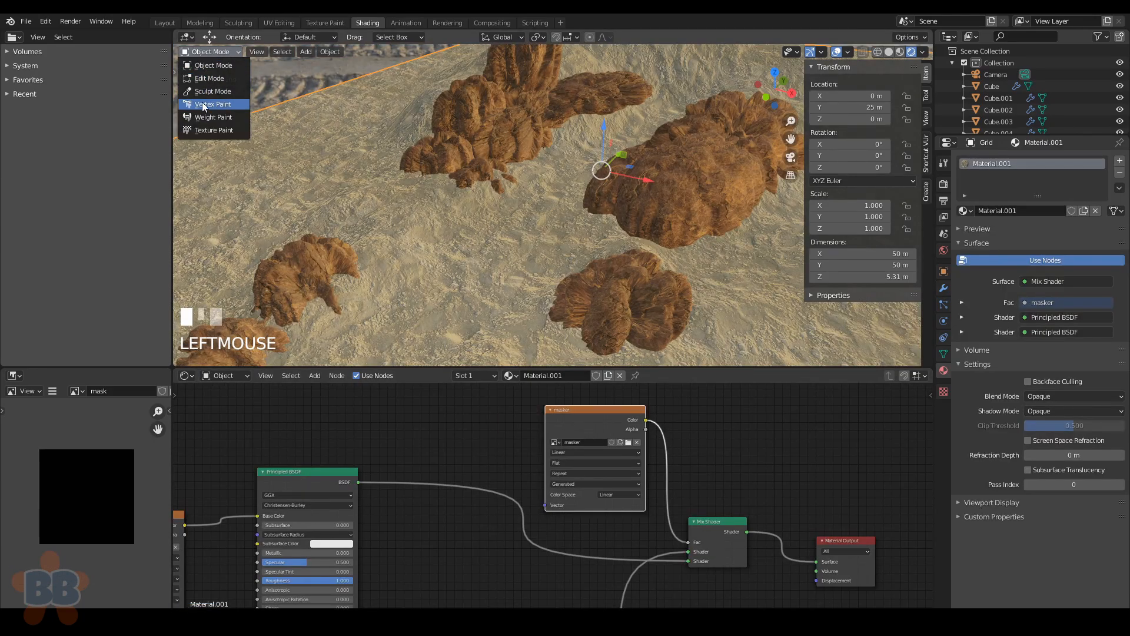
mouse_move(213, 90)
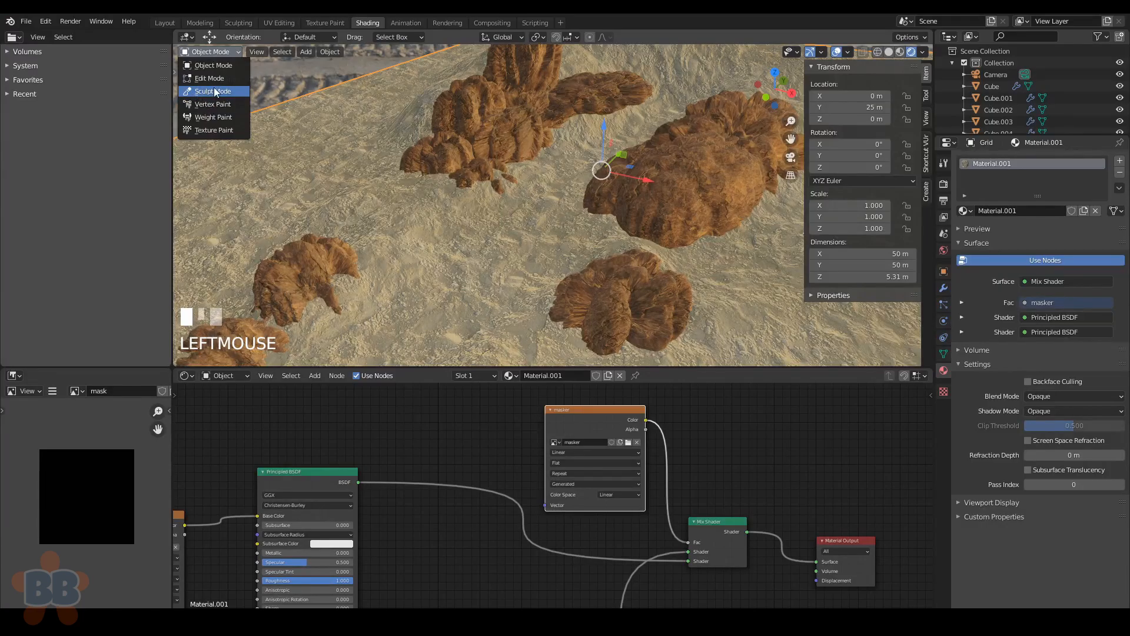
Step: In Texture Paint mode, brush the mask around the rock bases to blend rock into sand
left_click(213, 130)
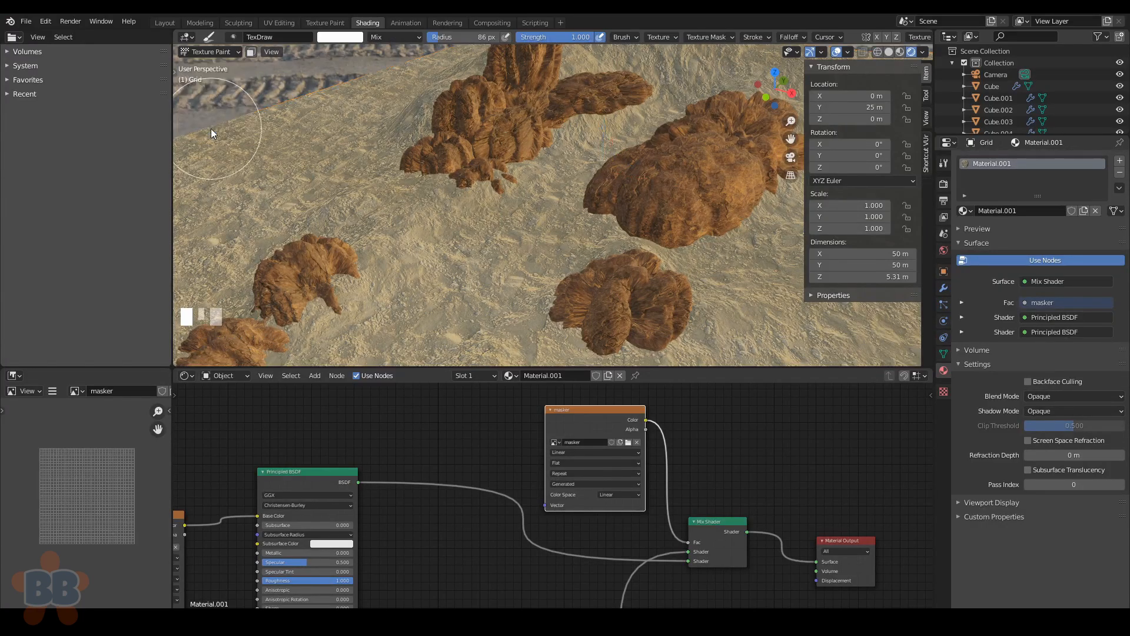
mouse_move(384, 61)
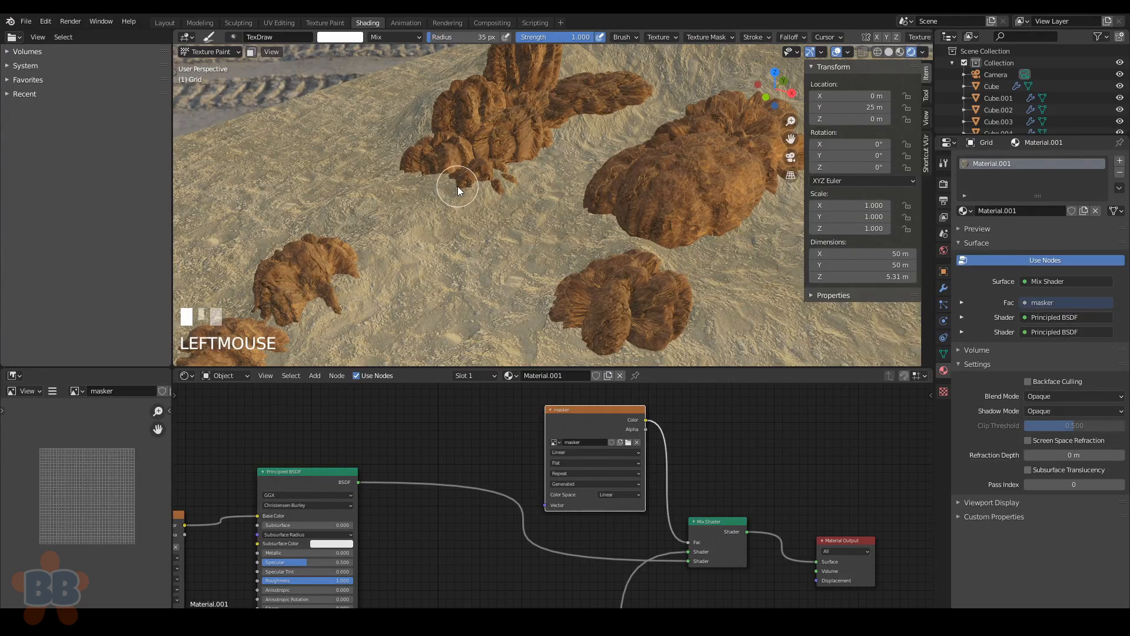
left_click_drag(458, 187, 558, 118)
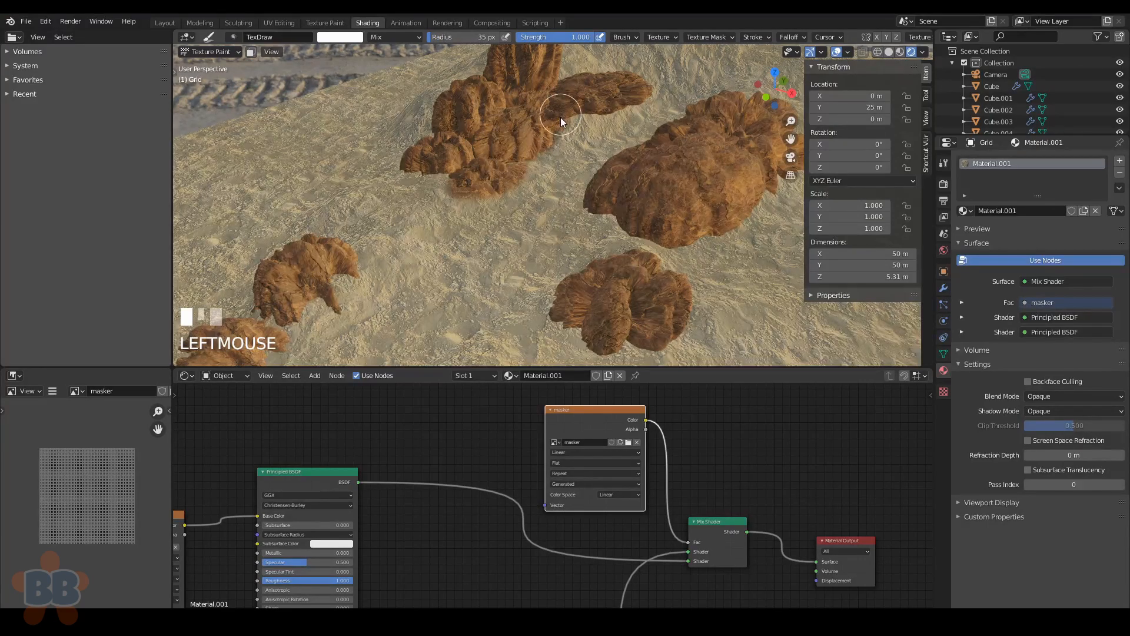
left_click_drag(563, 115, 645, 98)
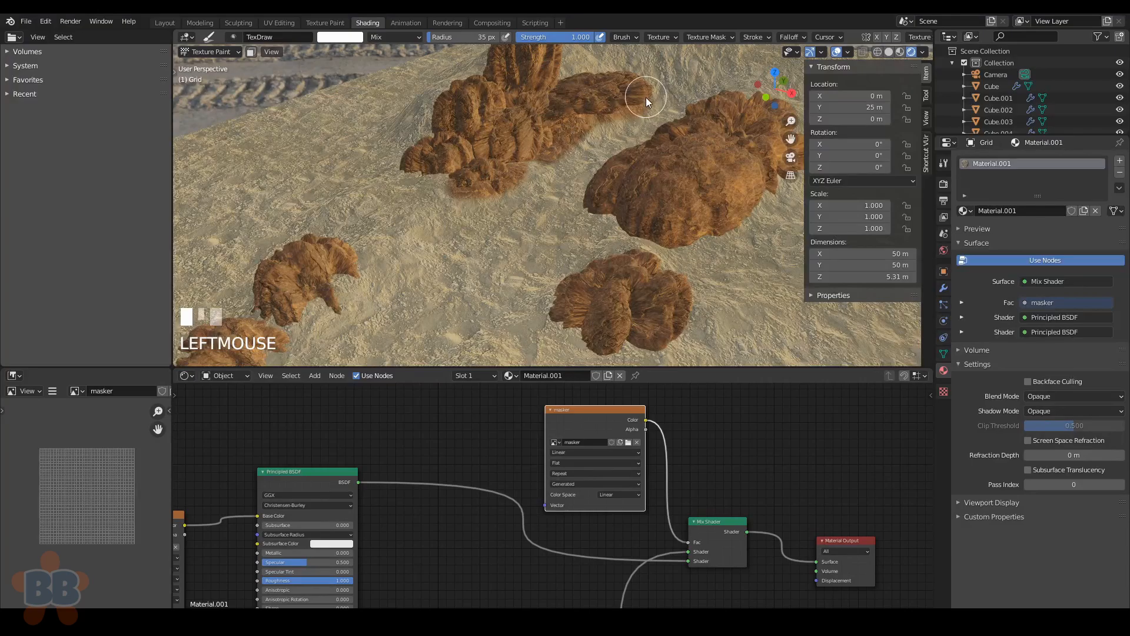
left_click_drag(645, 98, 431, 181)
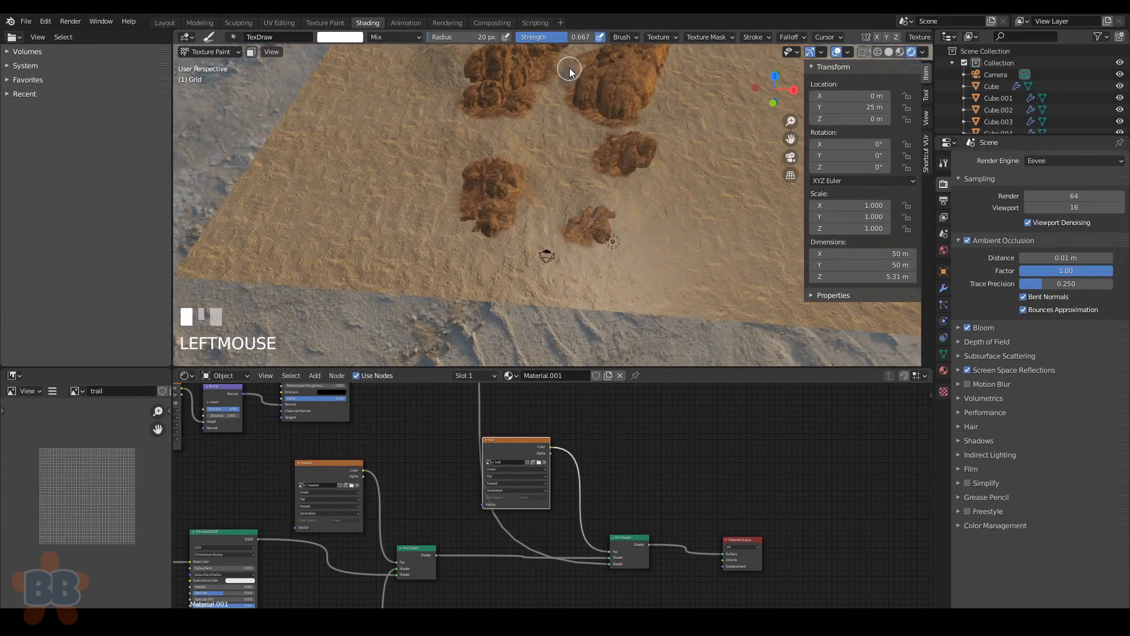
Step: Stroke a grey trail path winding between the rocks down across the sand
left_click_drag(570, 72, 564, 179)
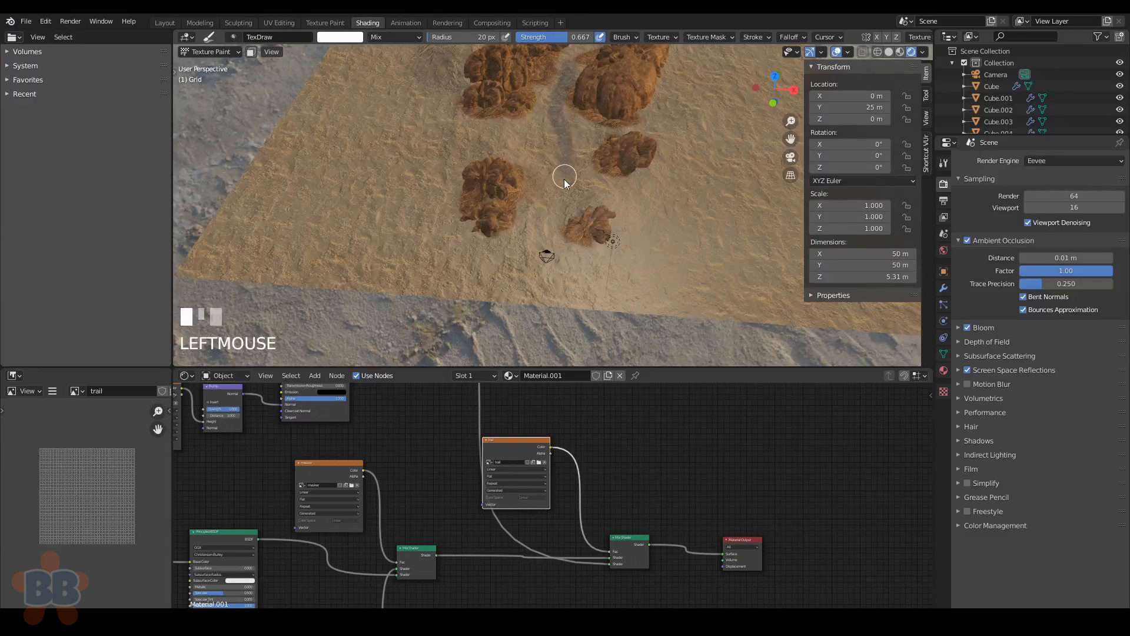
left_click_drag(564, 175, 528, 264)
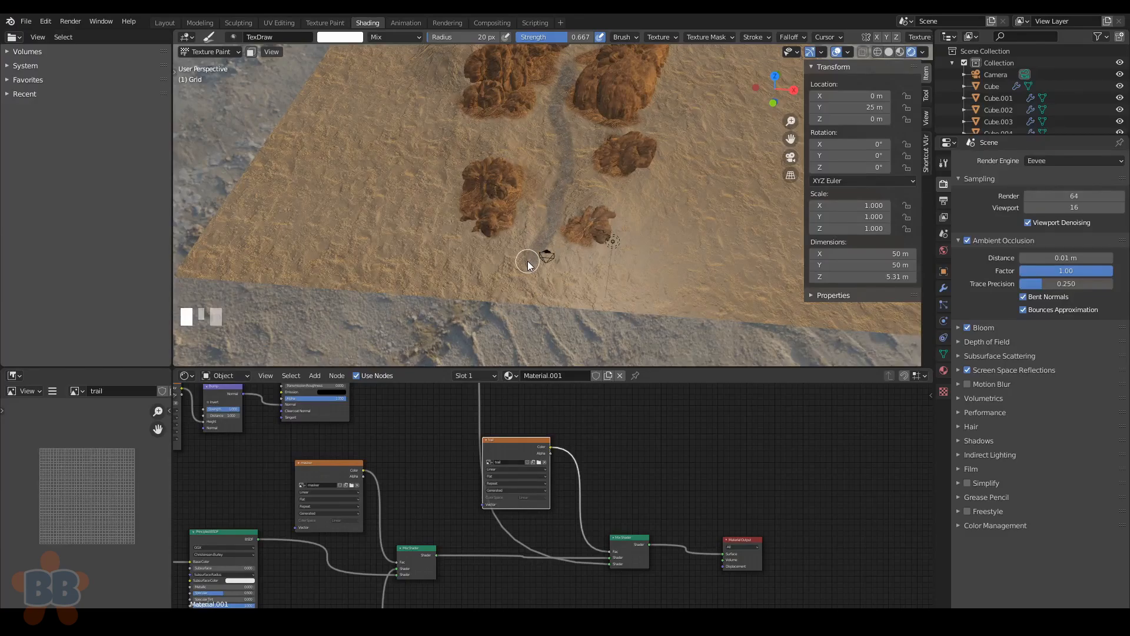